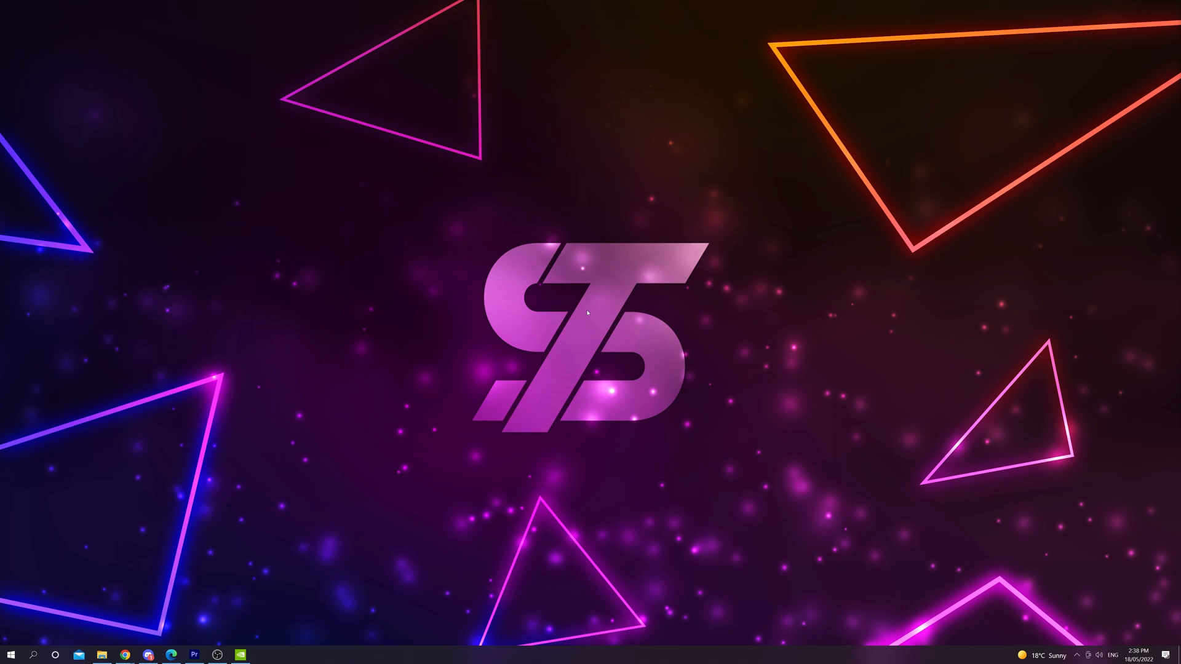
# - Open the desktop context menu with a right-click on an empty area
pyautogui.rightClick(586, 294)
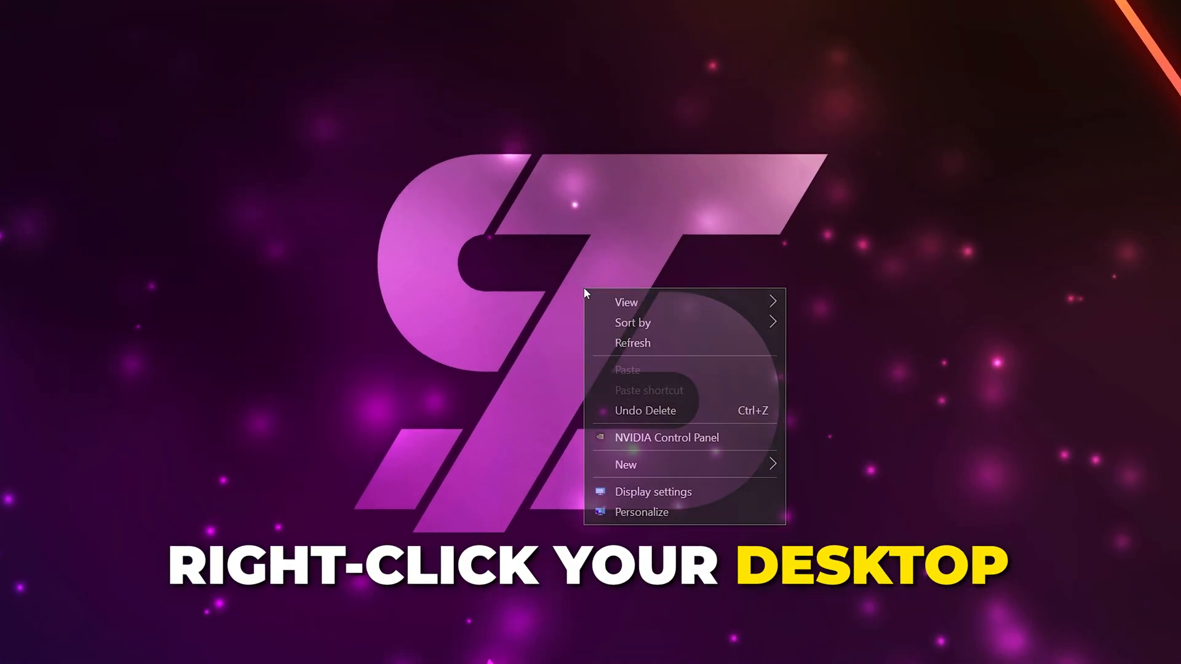
pyautogui.moveTo(667, 437)
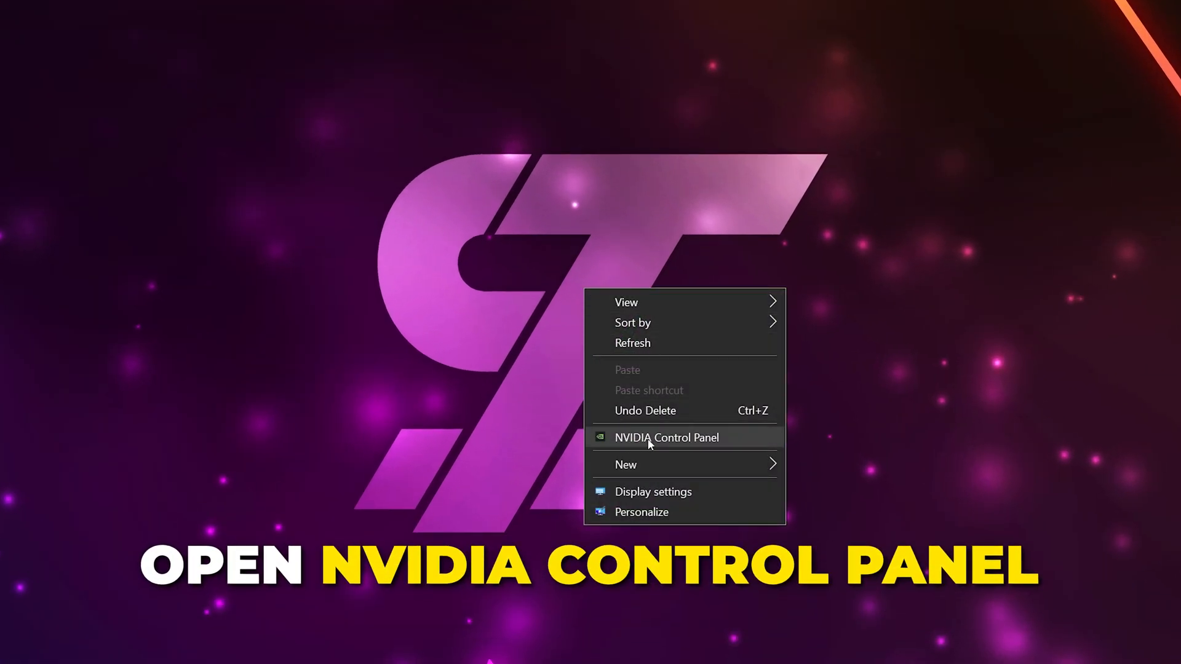
# - Launch NVIDIA Control Panel and go to the Adjust desktop color settings page
pyautogui.click(667, 438)
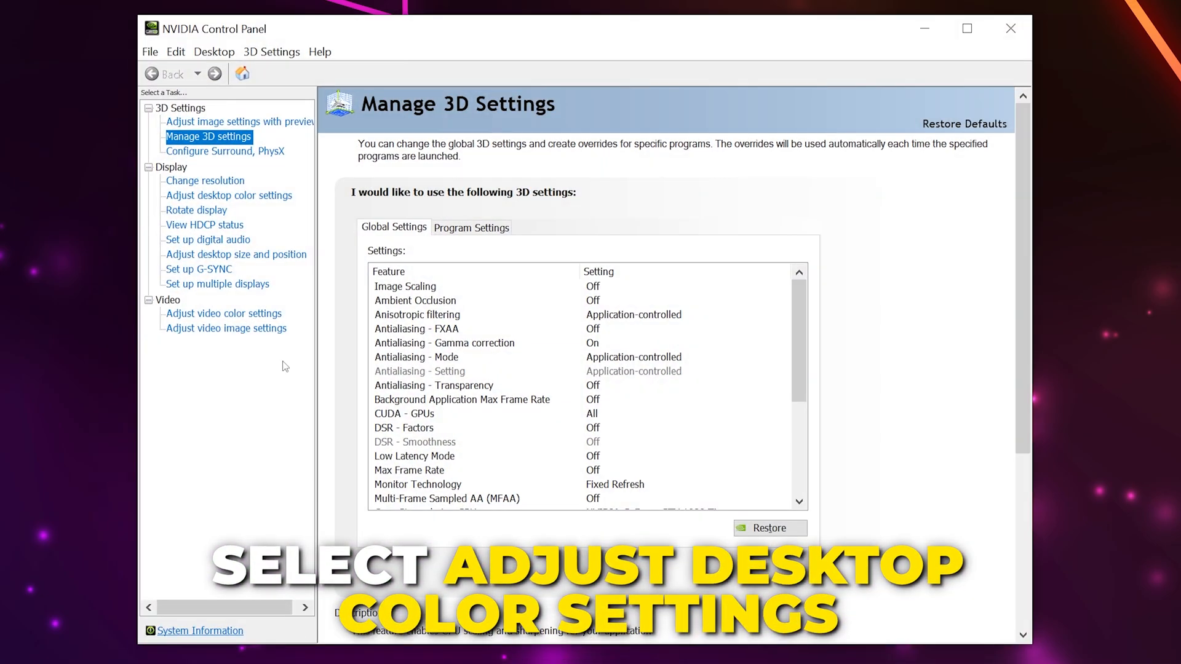
pyautogui.click(228, 195)
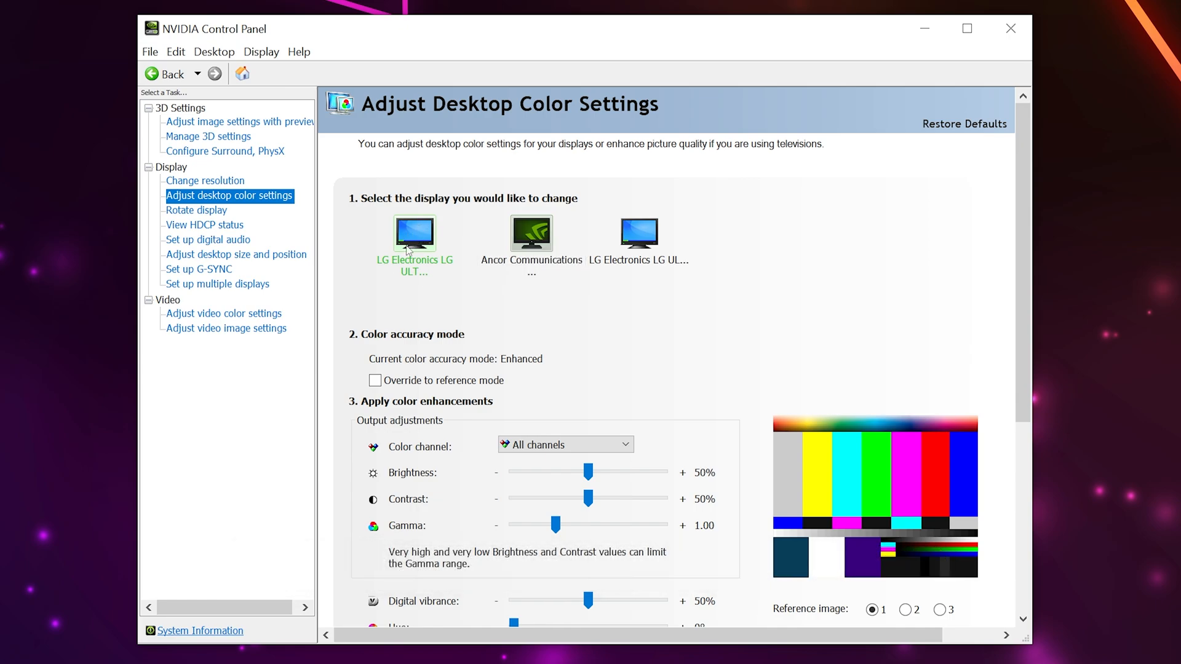
pyautogui.moveTo(1021, 275)
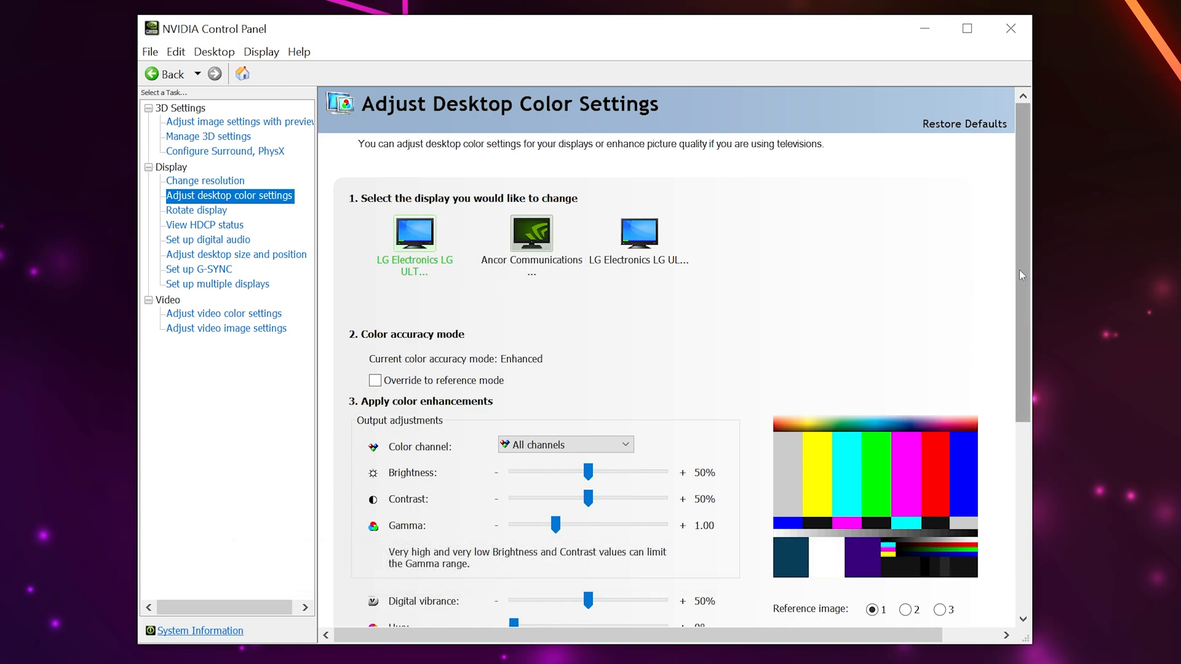
# - Scroll down to the digital vibrance, hue and content type section
pyautogui.scroll(-3)
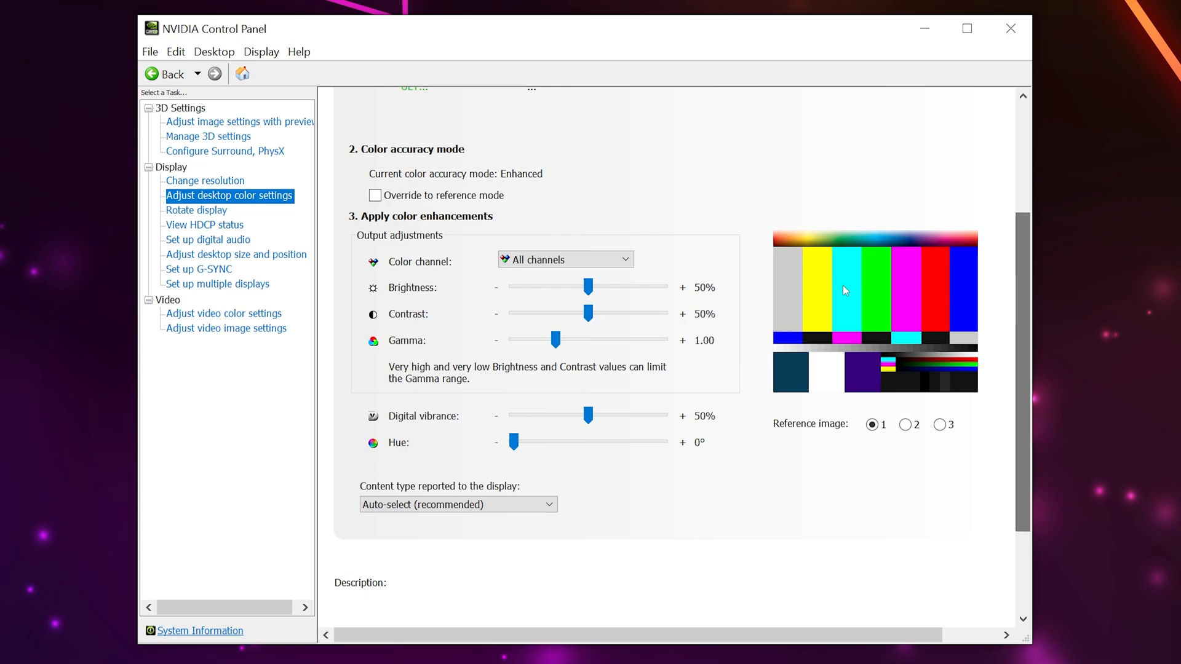
pyautogui.moveTo(761, 159)
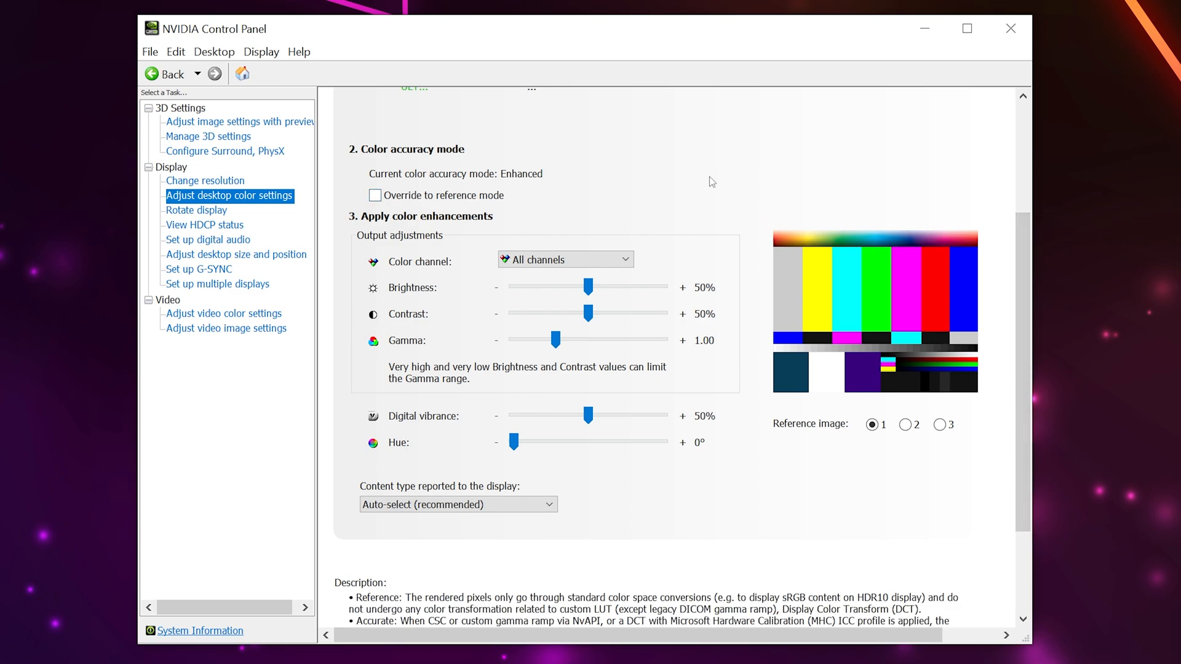
pyautogui.moveTo(831, 135)
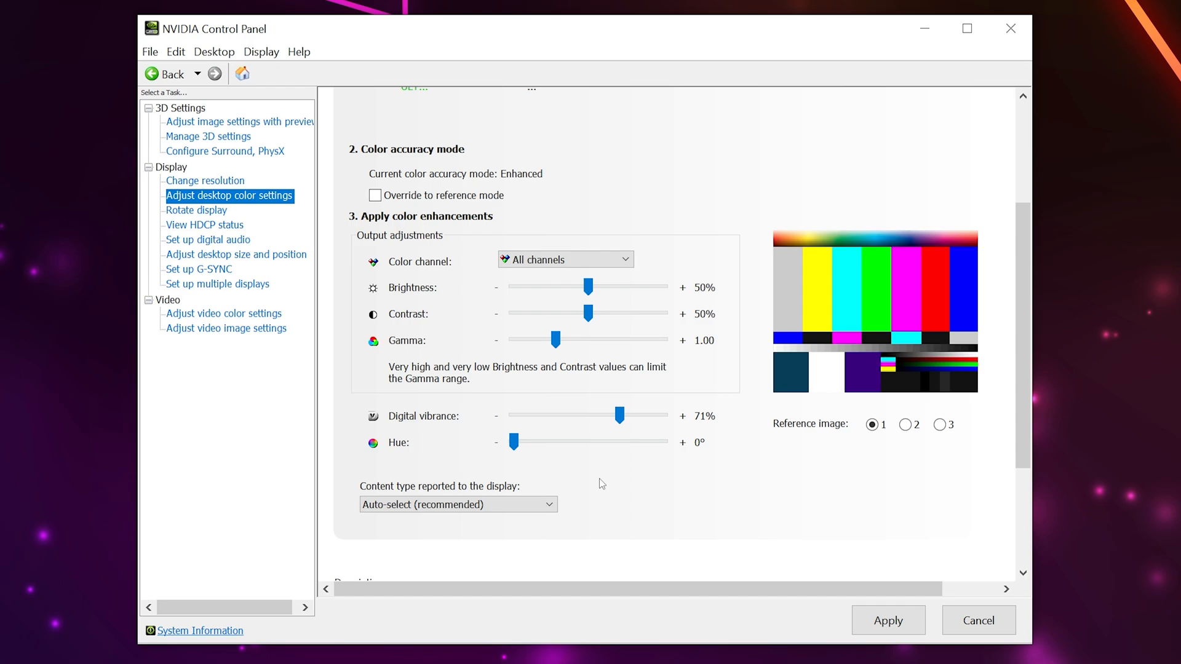
pyautogui.moveTo(577, 483)
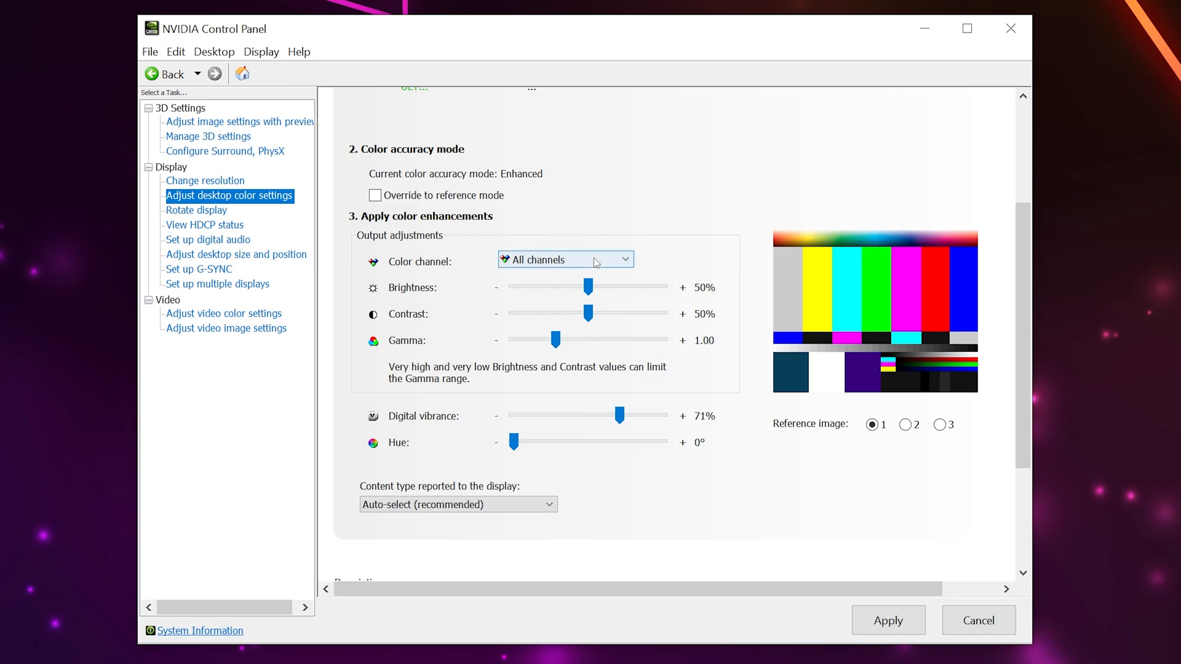
pyautogui.click(563, 259)
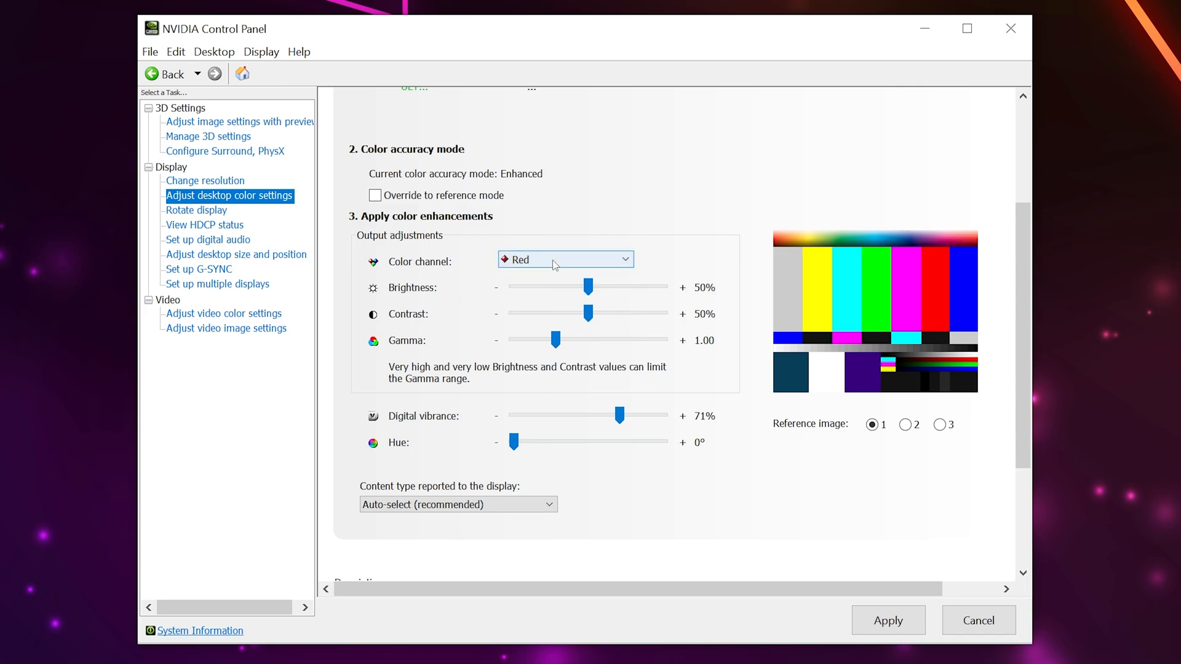
pyautogui.click(565, 259)
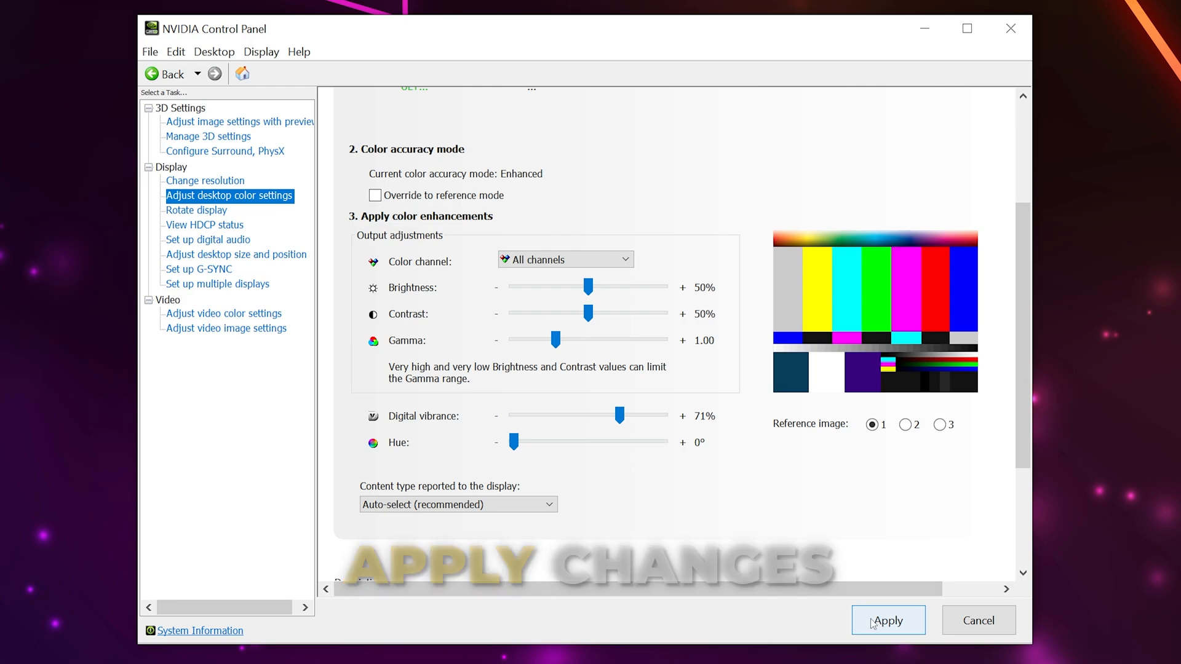
# - Apply the 71% digital vibrance change
pyautogui.click(886, 620)
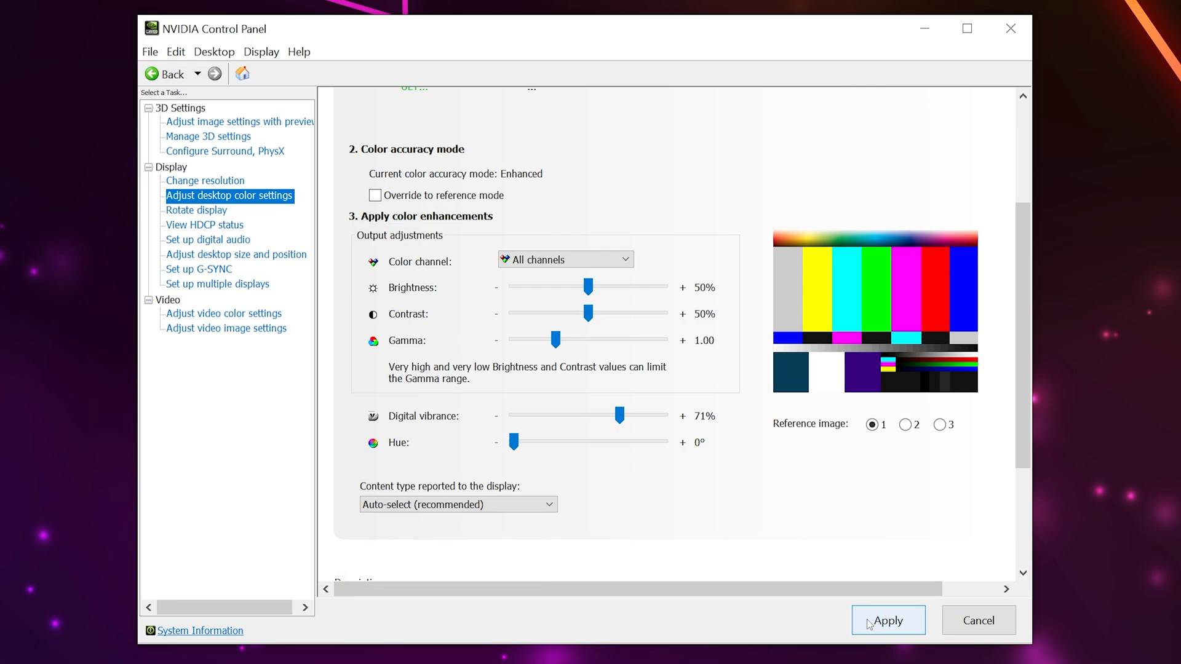
pyautogui.moveTo(854, 620)
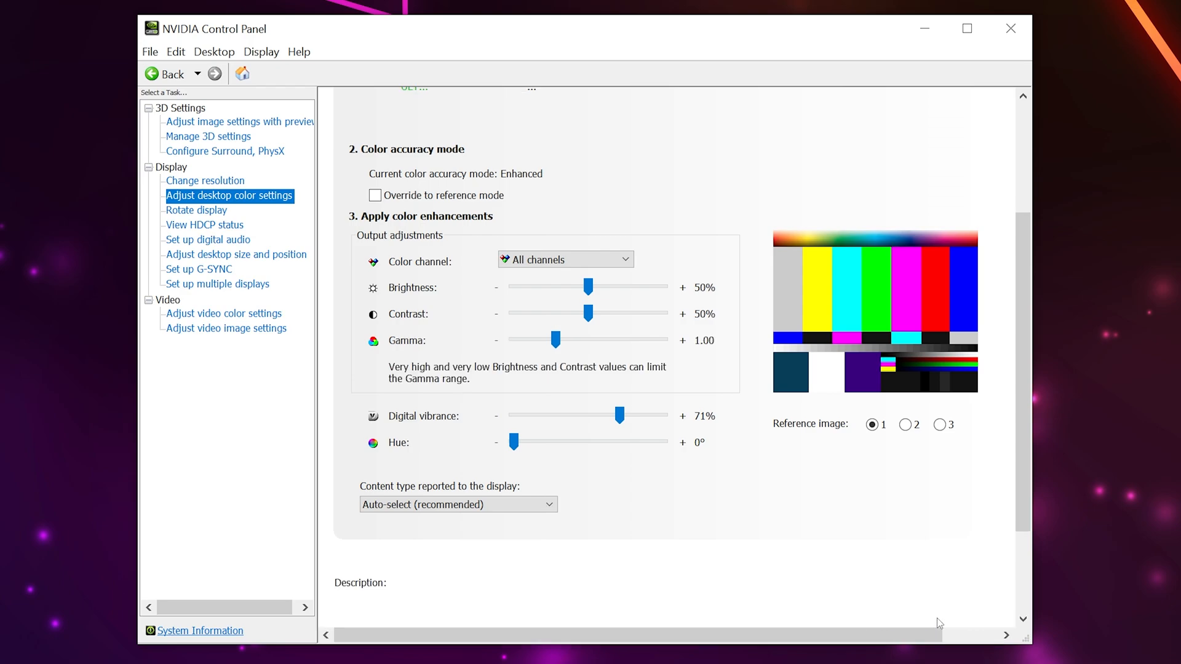
pyautogui.moveTo(915, 600)
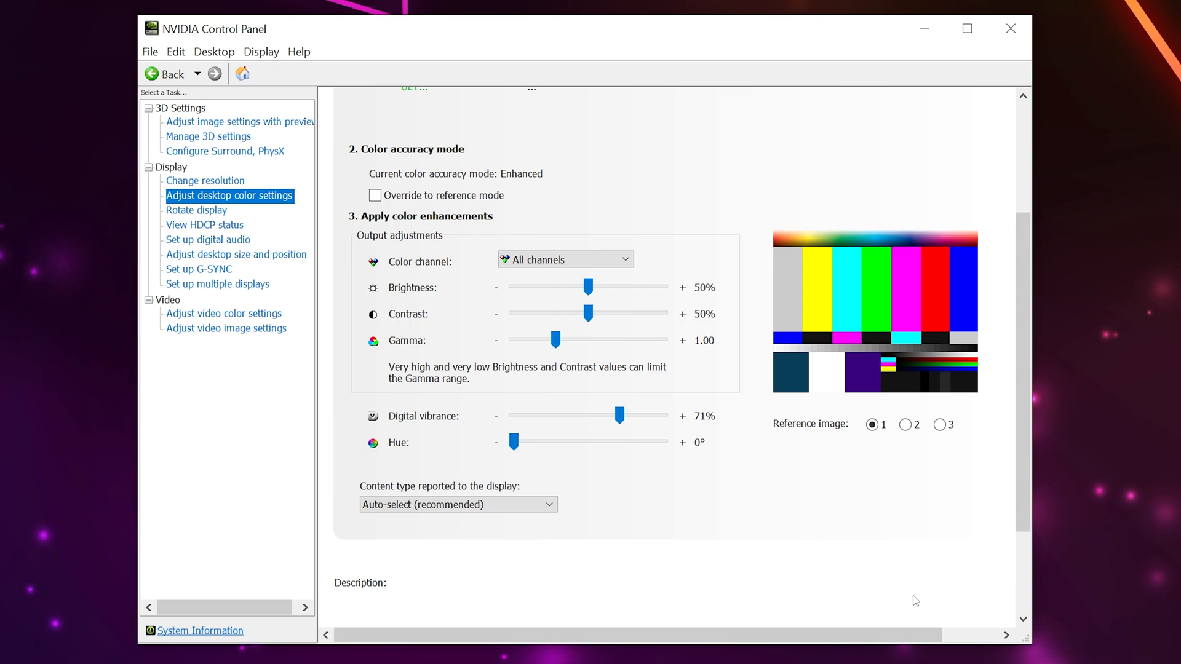
pyautogui.moveTo(908, 602)
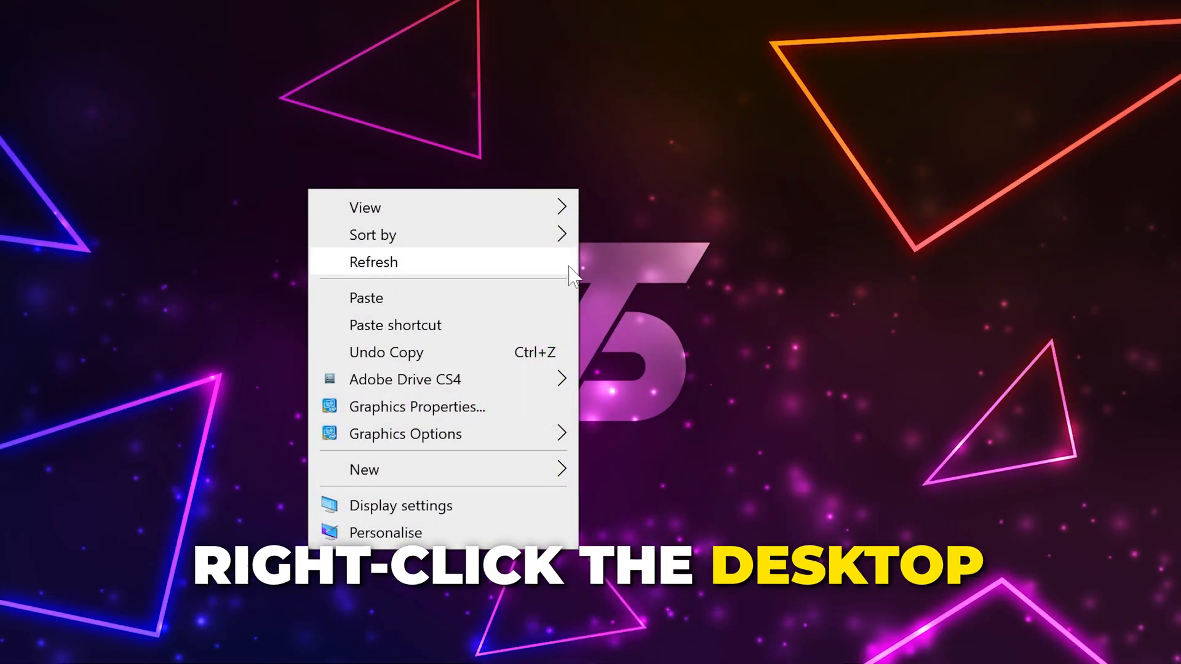
# - Open Intel Graphics Properties and show the DELL S2240T's Color tab
pyautogui.click(416, 406)
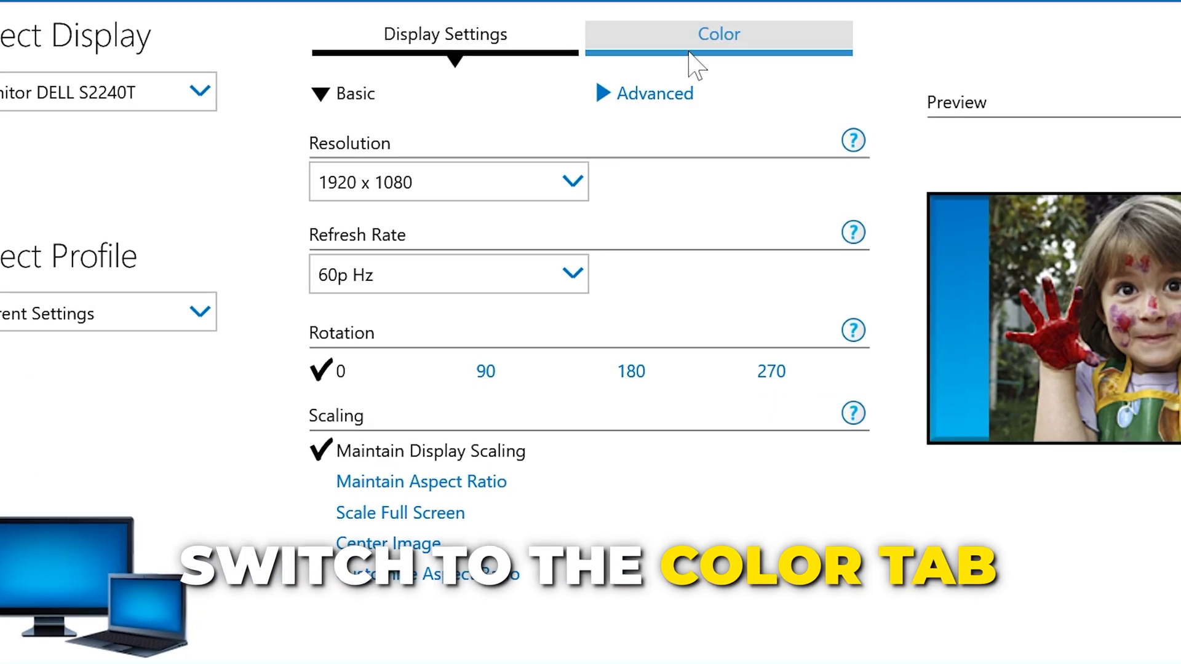
pyautogui.click(718, 34)
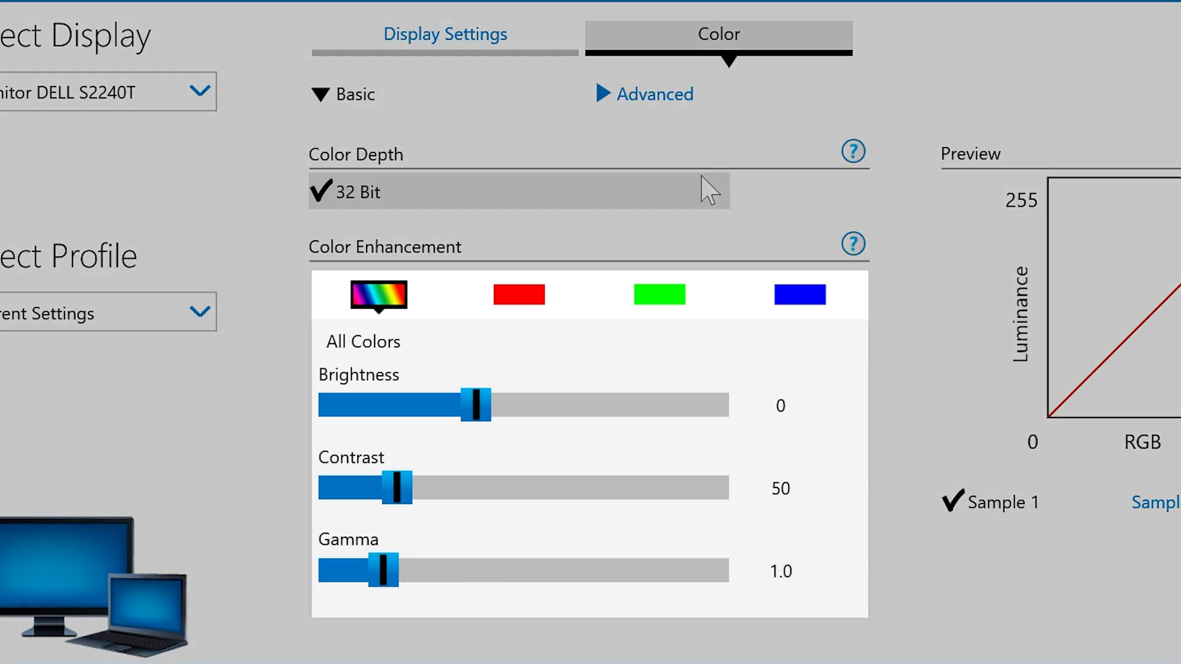
pyautogui.moveTo(930, 369)
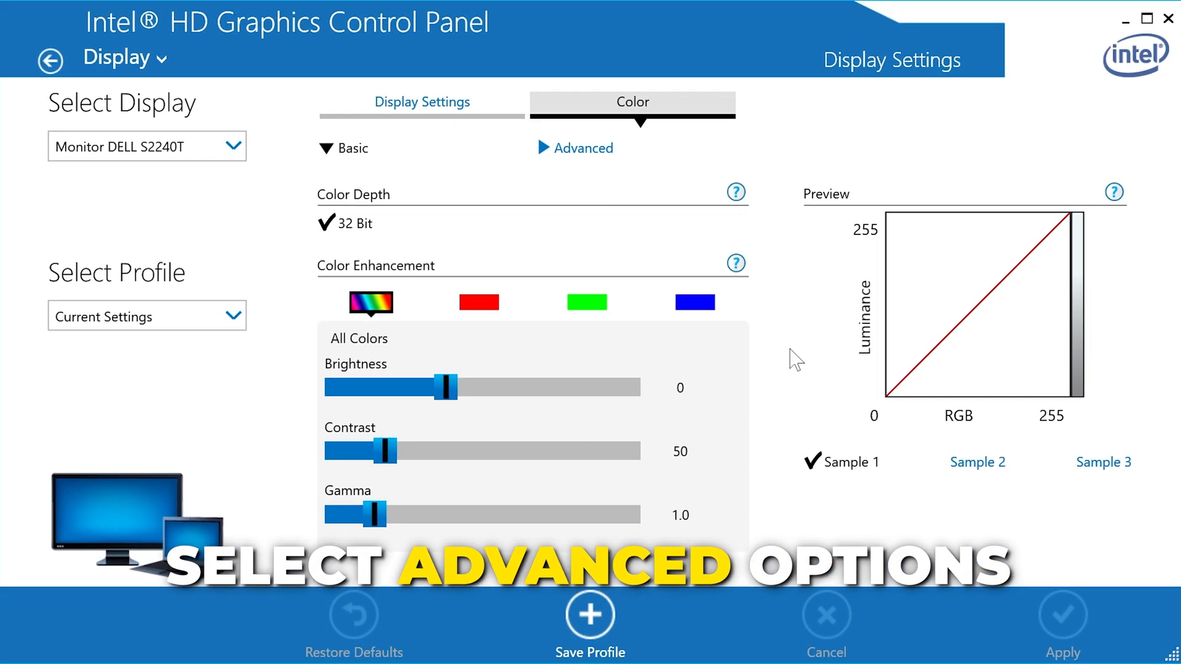
# - Show Intel's advanced colour options, then switch to Razer Cortex's Game Booster
pyautogui.click(585, 147)
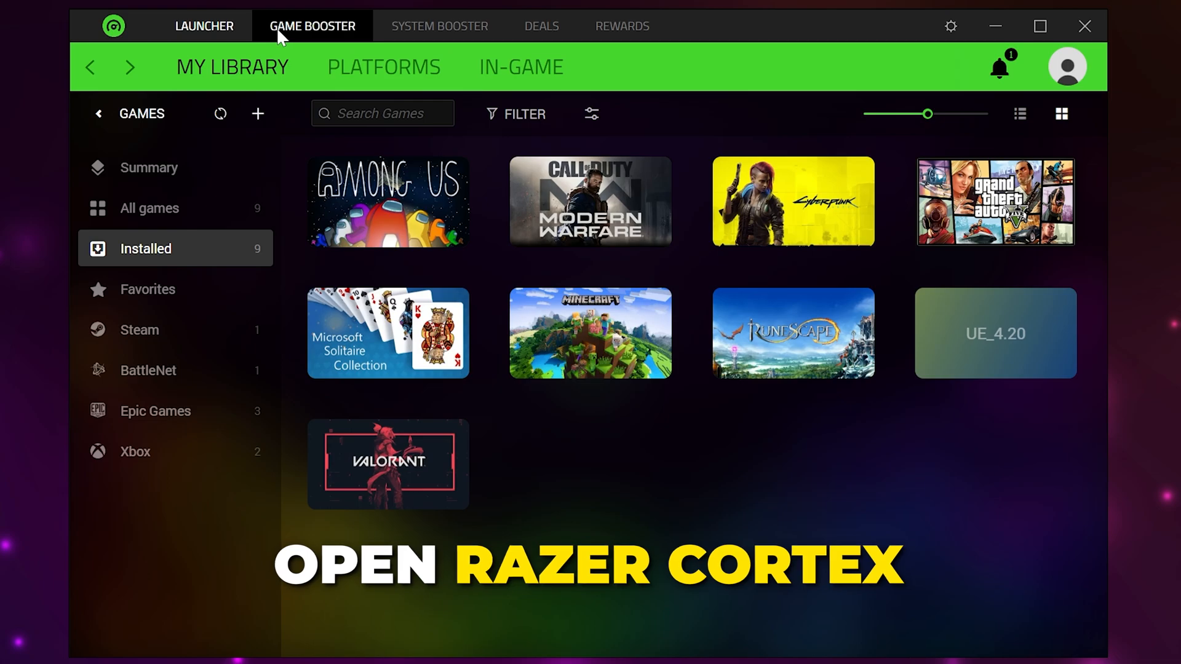
pyautogui.click(312, 26)
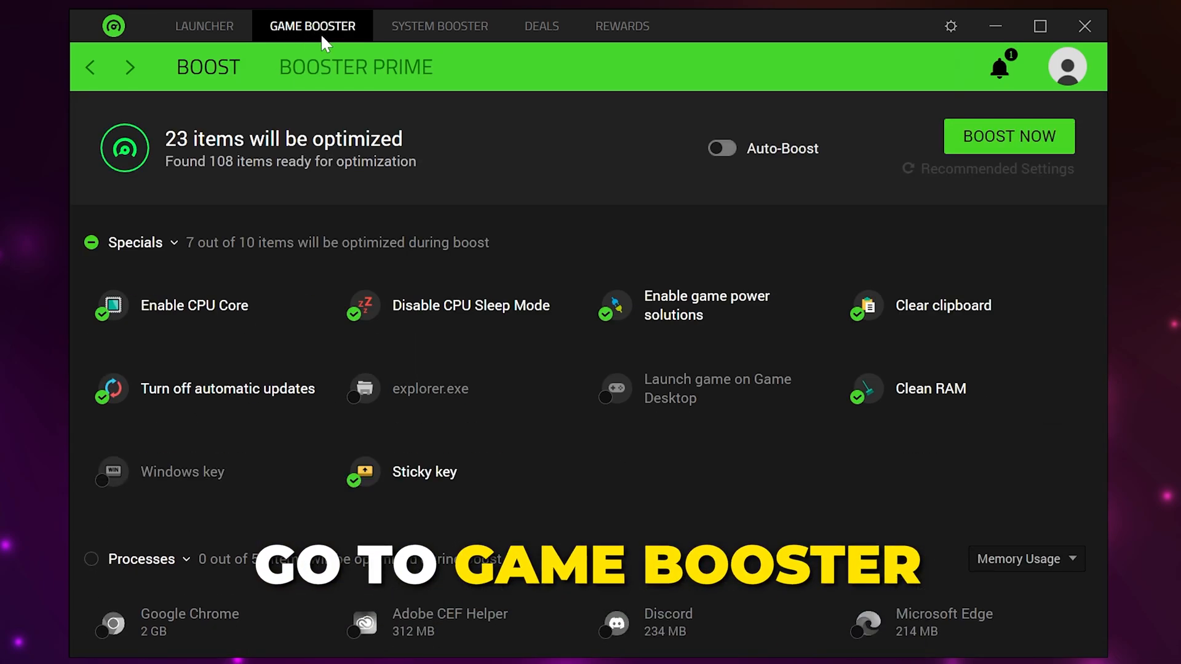
# - Open Booster Prime and VALORANT's Make Adjustments colour panel
pyautogui.click(356, 67)
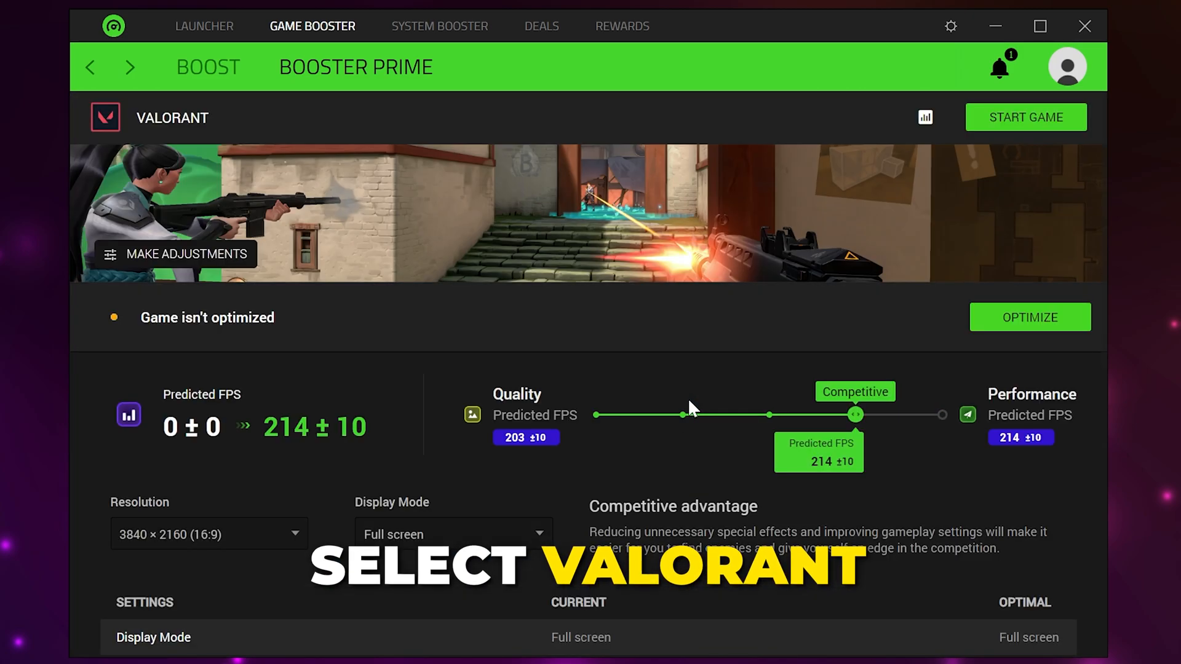
pyautogui.click(175, 254)
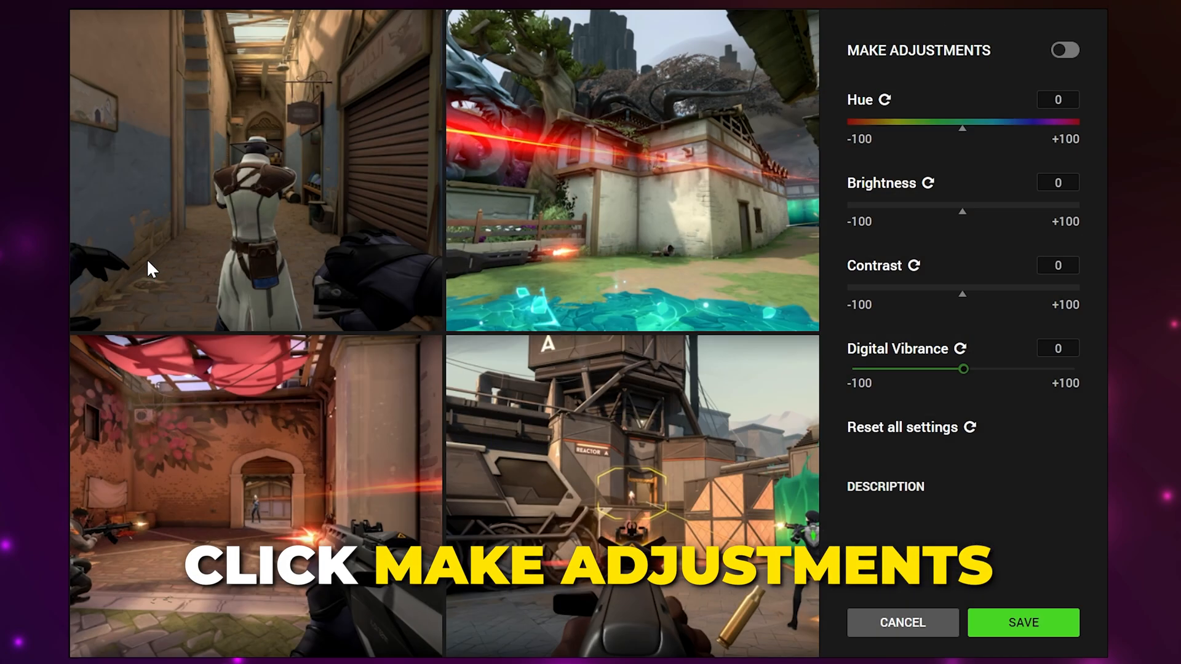
pyautogui.moveTo(399, 336)
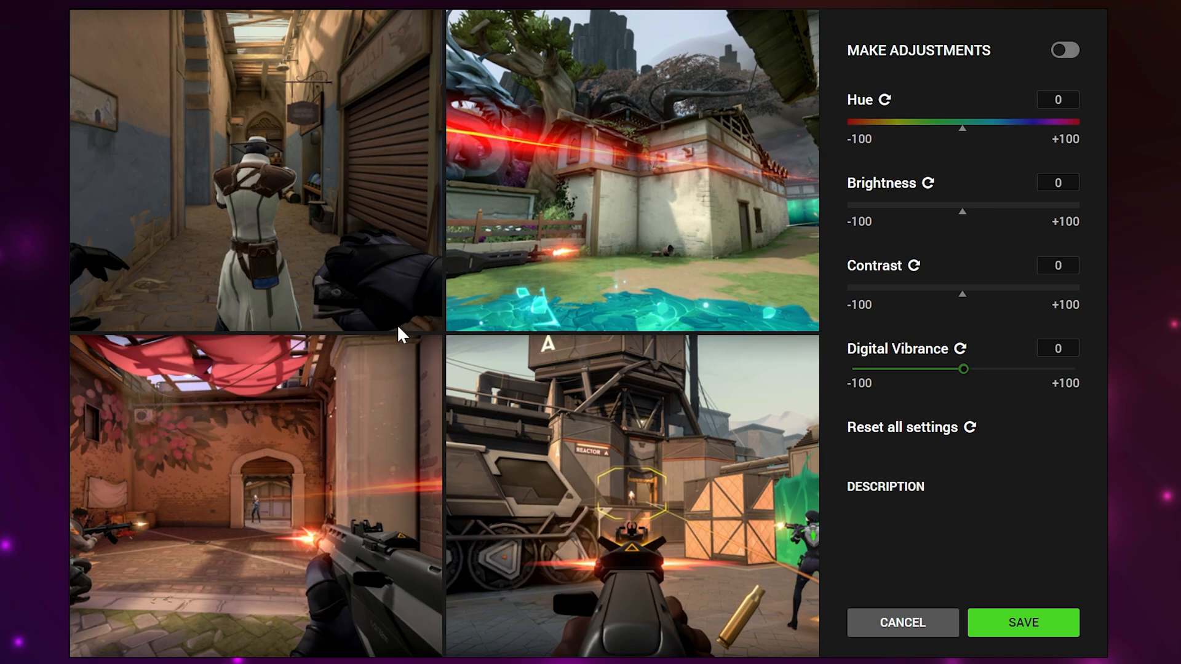
pyautogui.moveTo(796, 244)
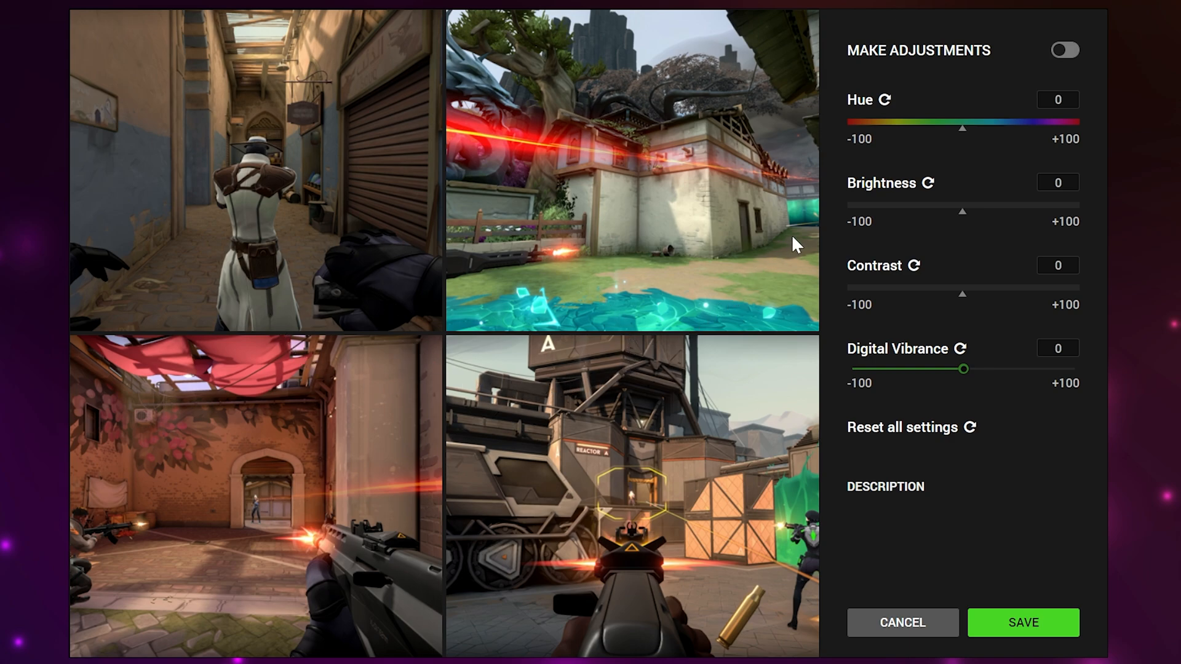
# - Enable VALORANT colour adjustments with Digital Vibrance 20 and save them
pyautogui.click(1064, 50)
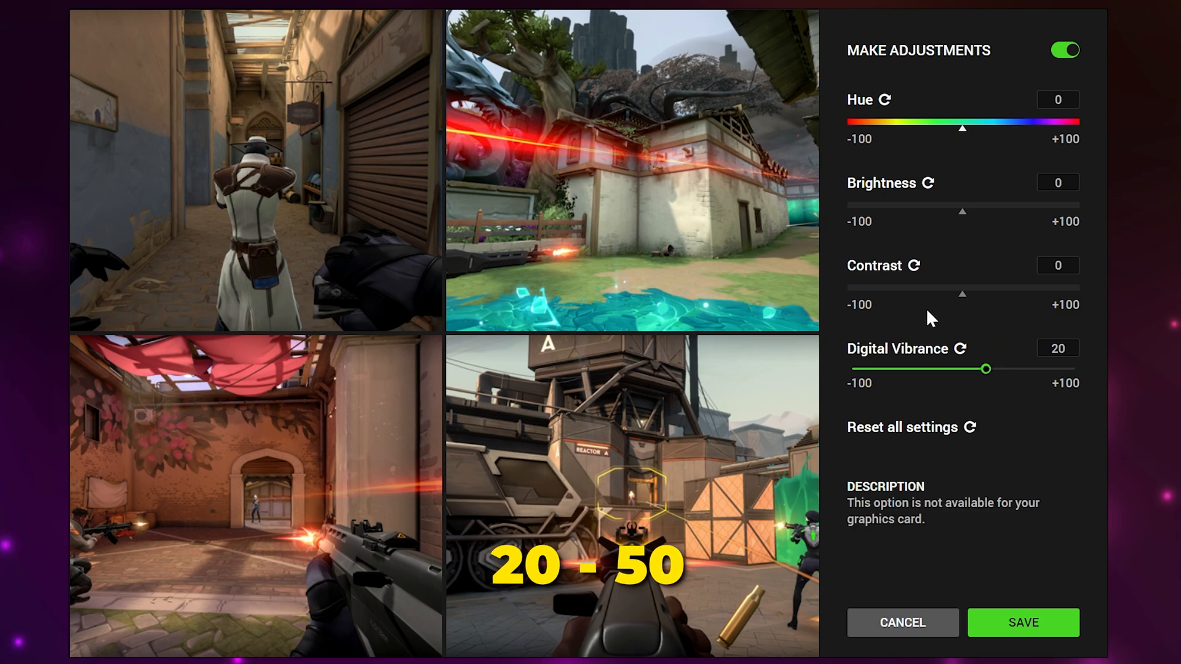
pyautogui.moveTo(975, 168)
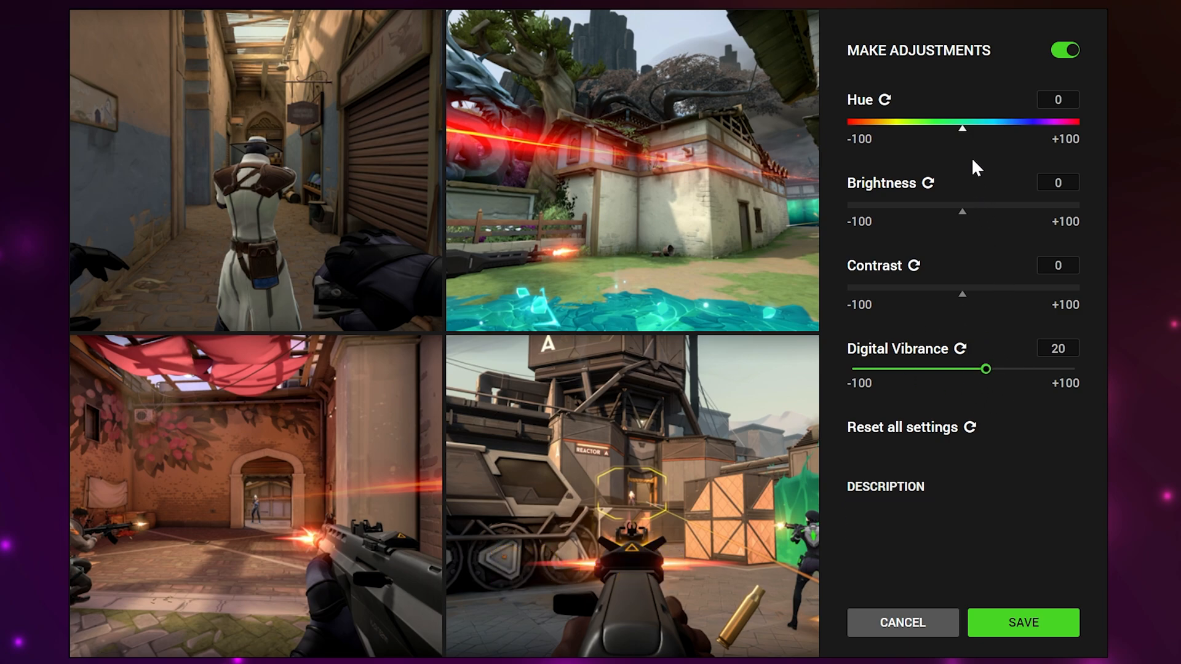
pyautogui.moveTo(962, 134)
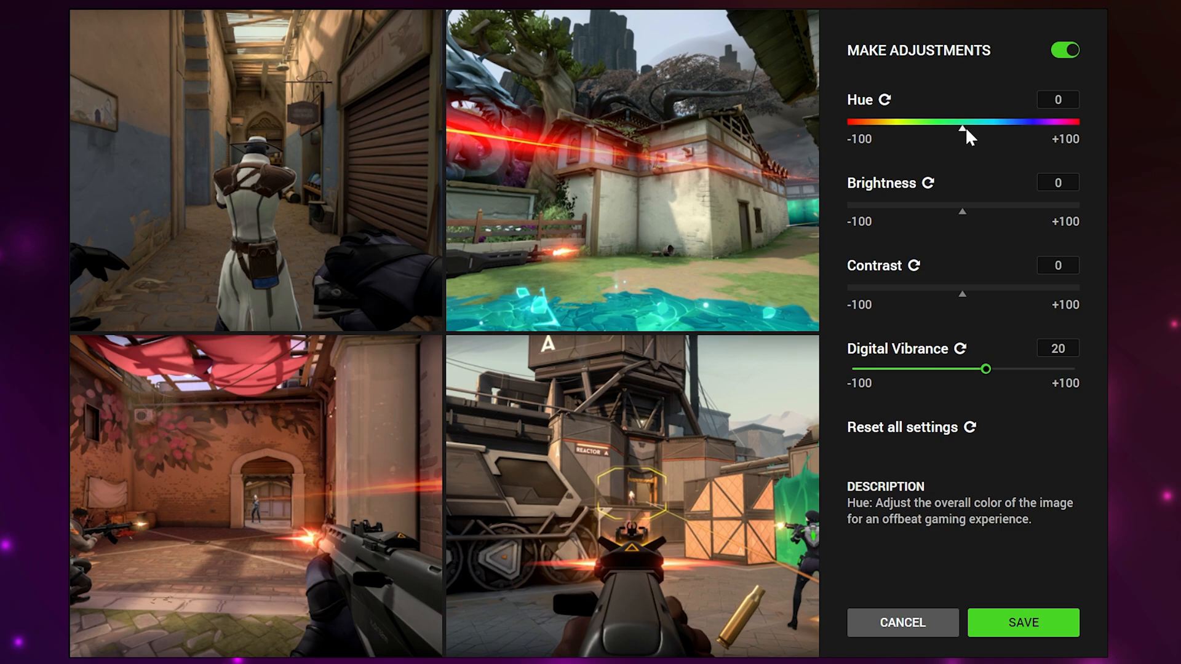
pyautogui.moveTo(965, 141)
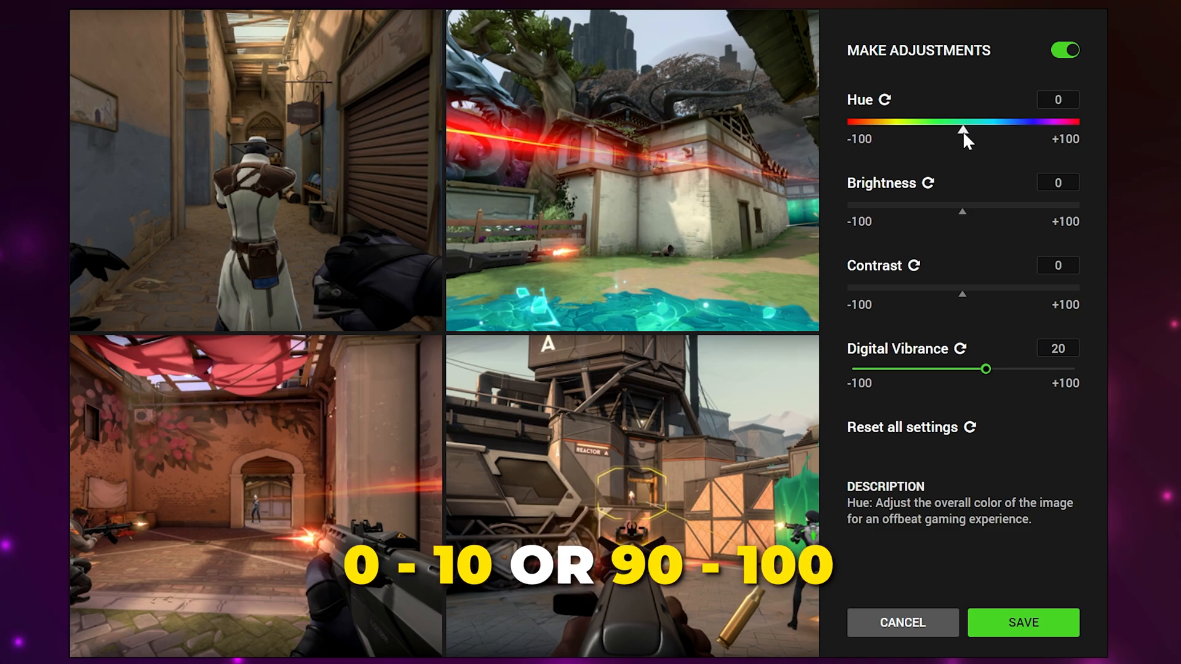
pyautogui.moveTo(937, 114)
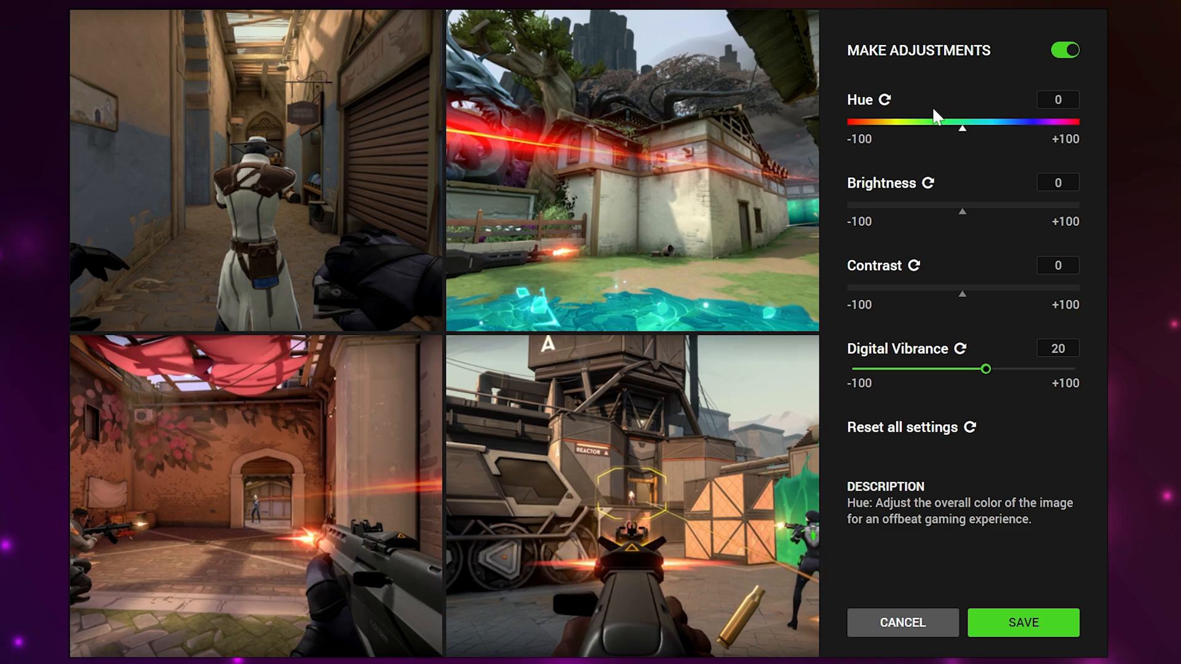
pyautogui.moveTo(966, 217)
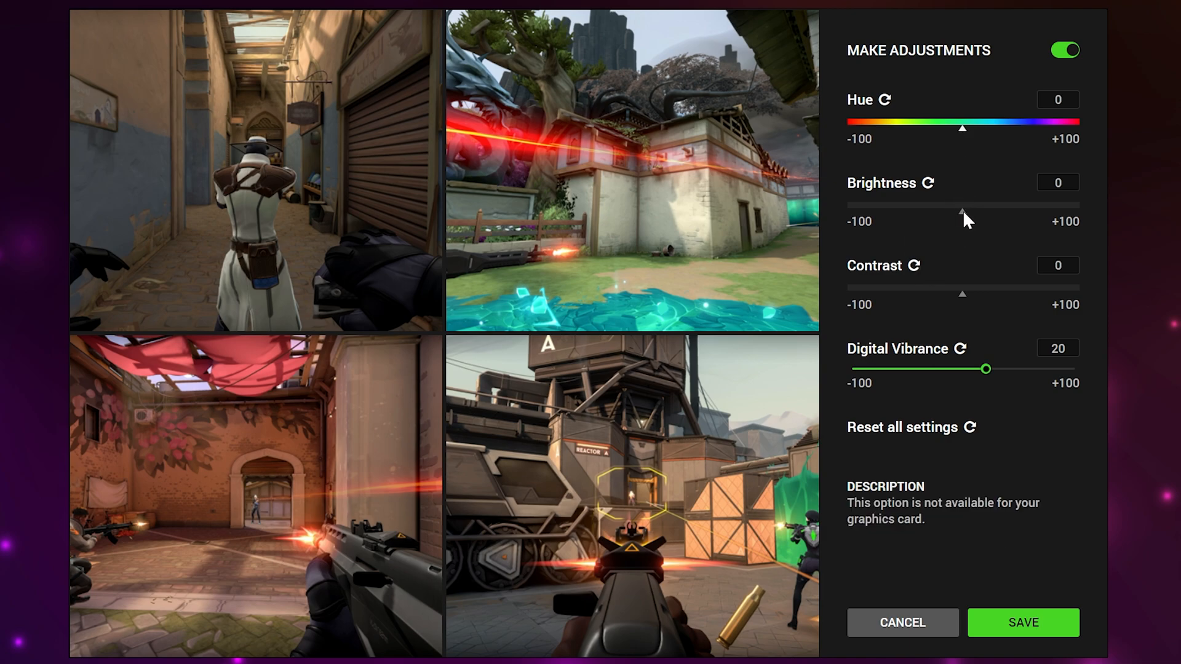
pyautogui.moveTo(998, 302)
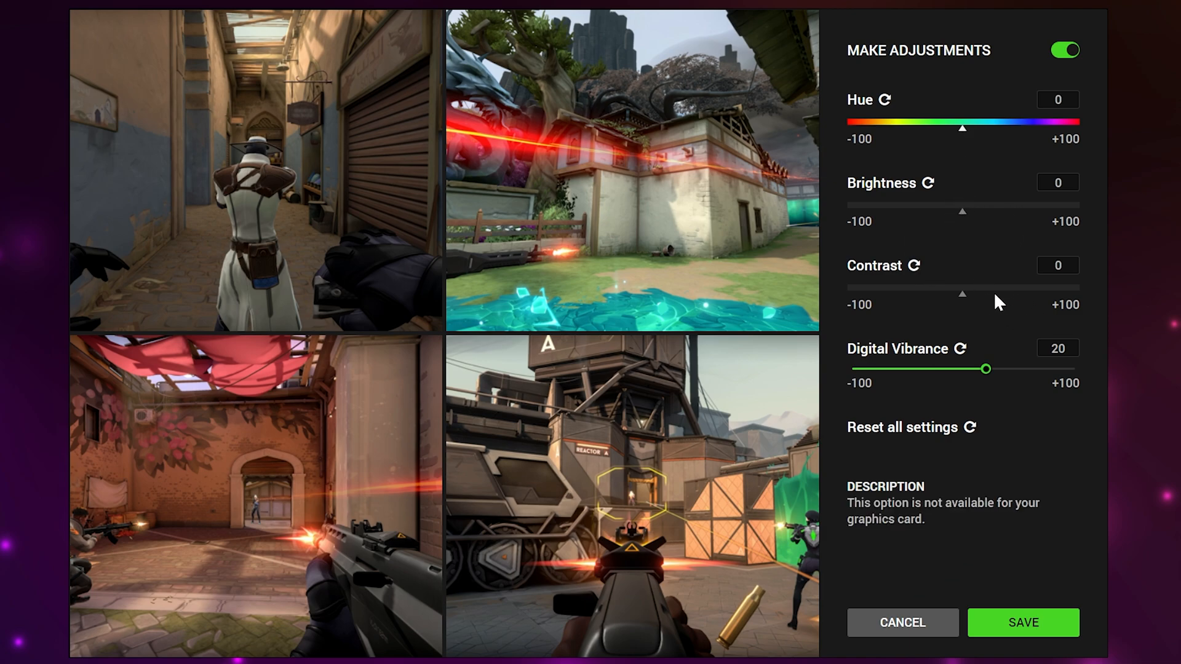
pyautogui.moveTo(1002, 554)
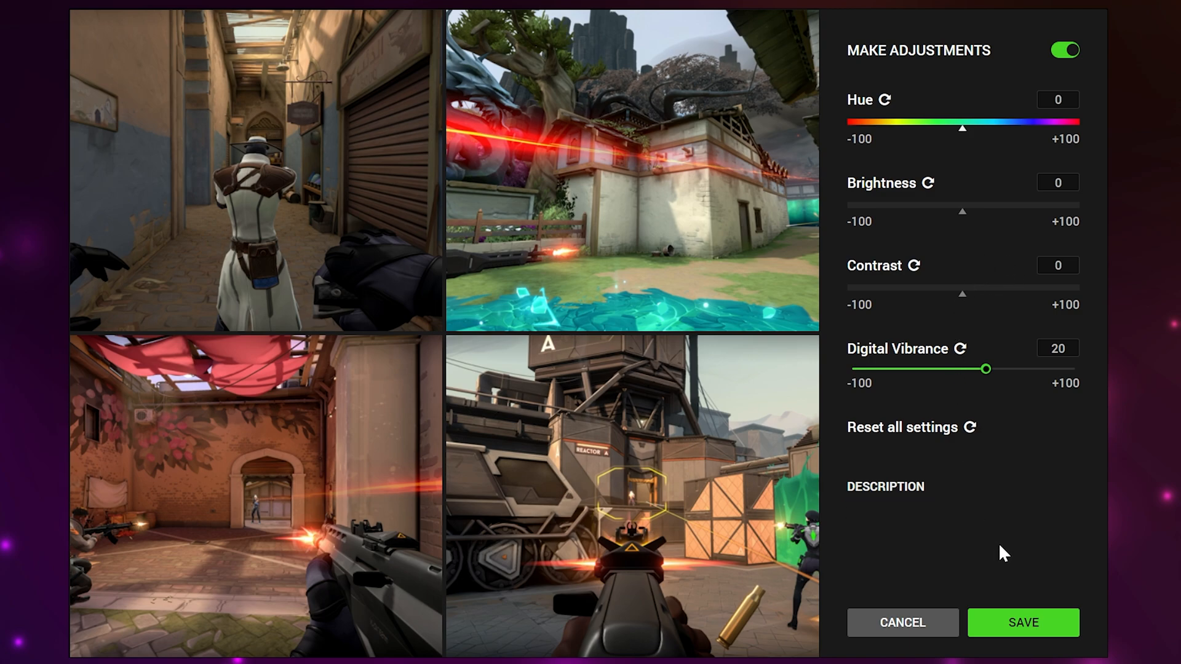
pyautogui.moveTo(996, 545)
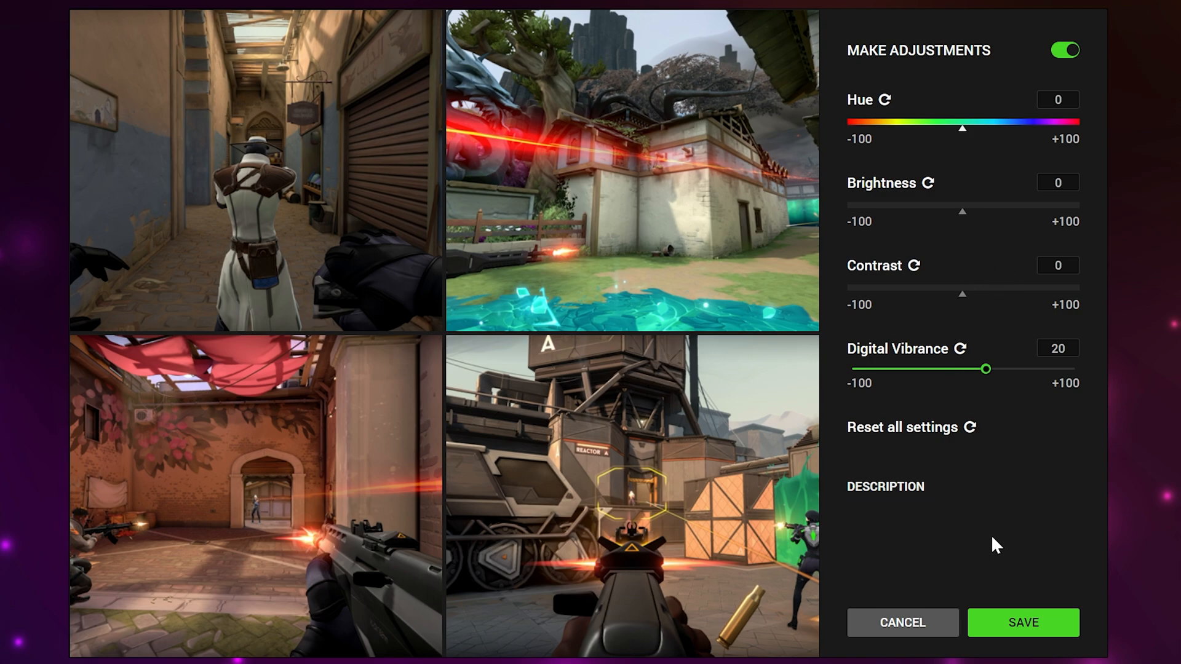
pyautogui.moveTo(1026, 417)
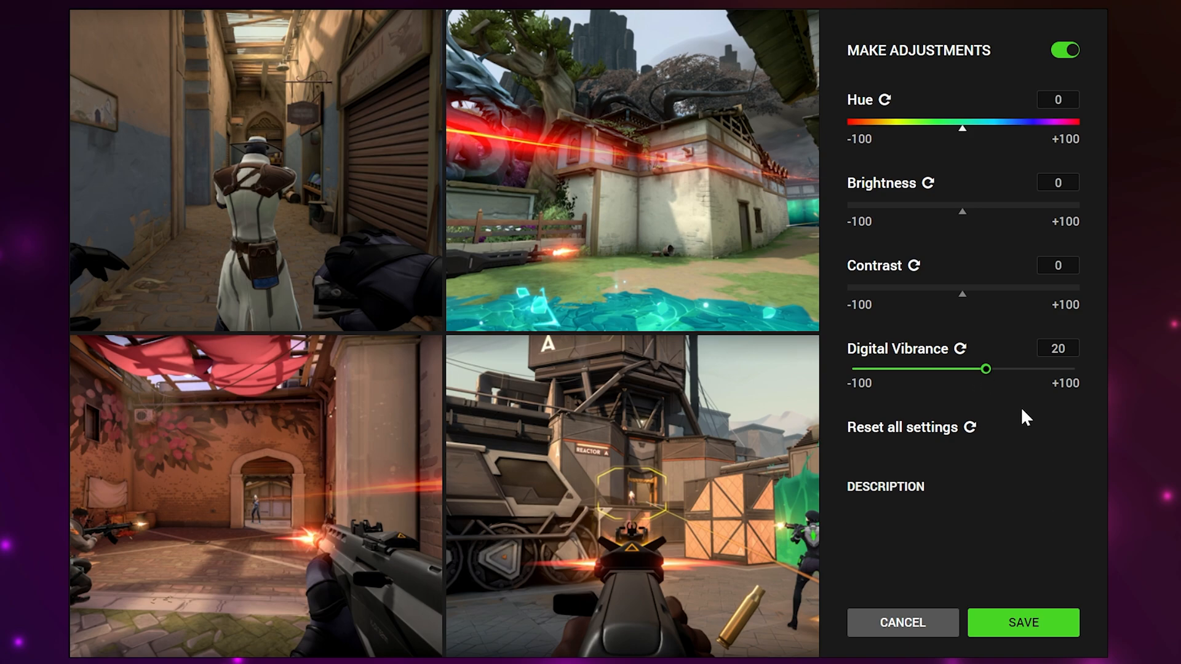
pyautogui.moveTo(992, 574)
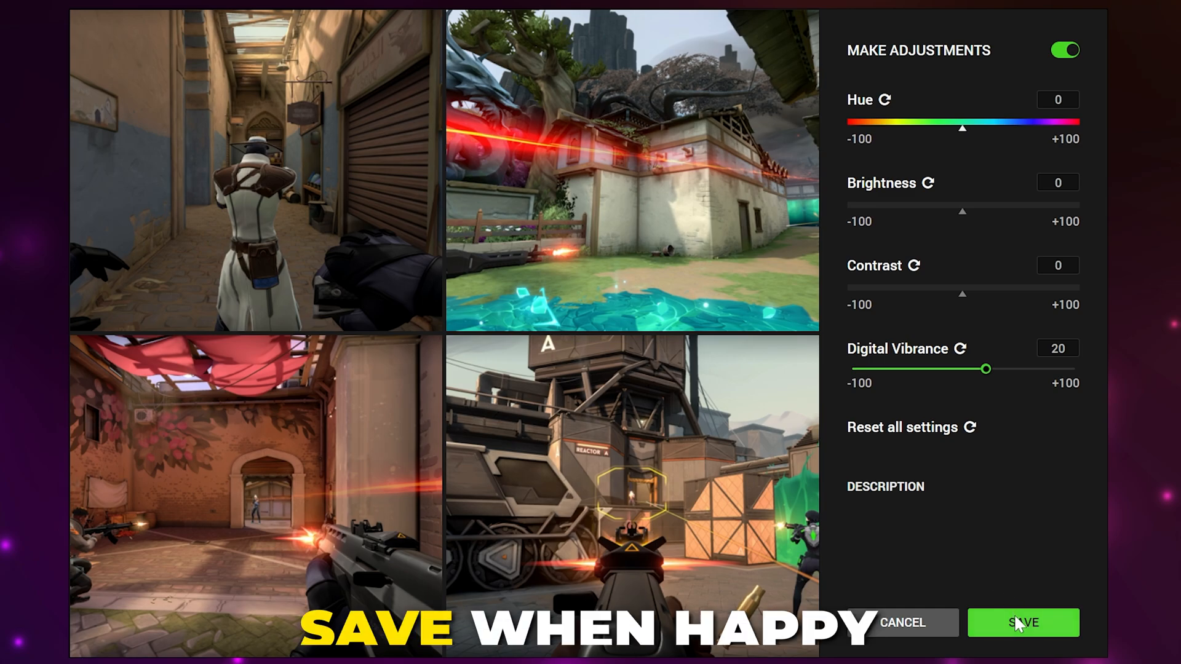
pyautogui.click(1023, 622)
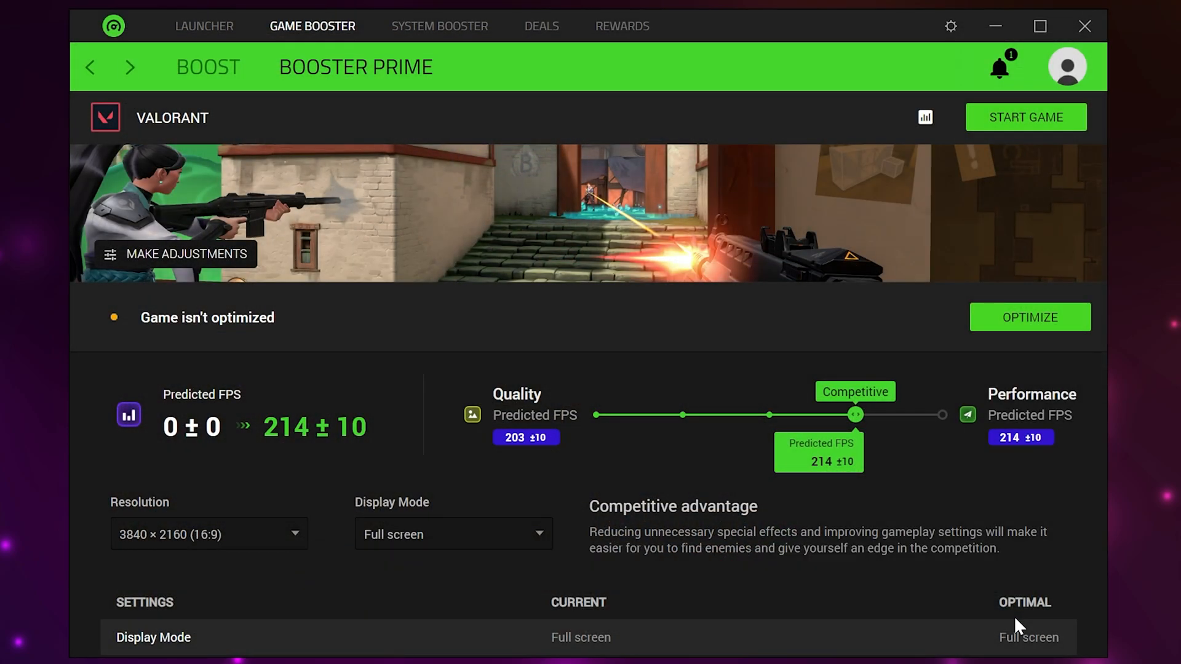
pyautogui.moveTo(847, 564)
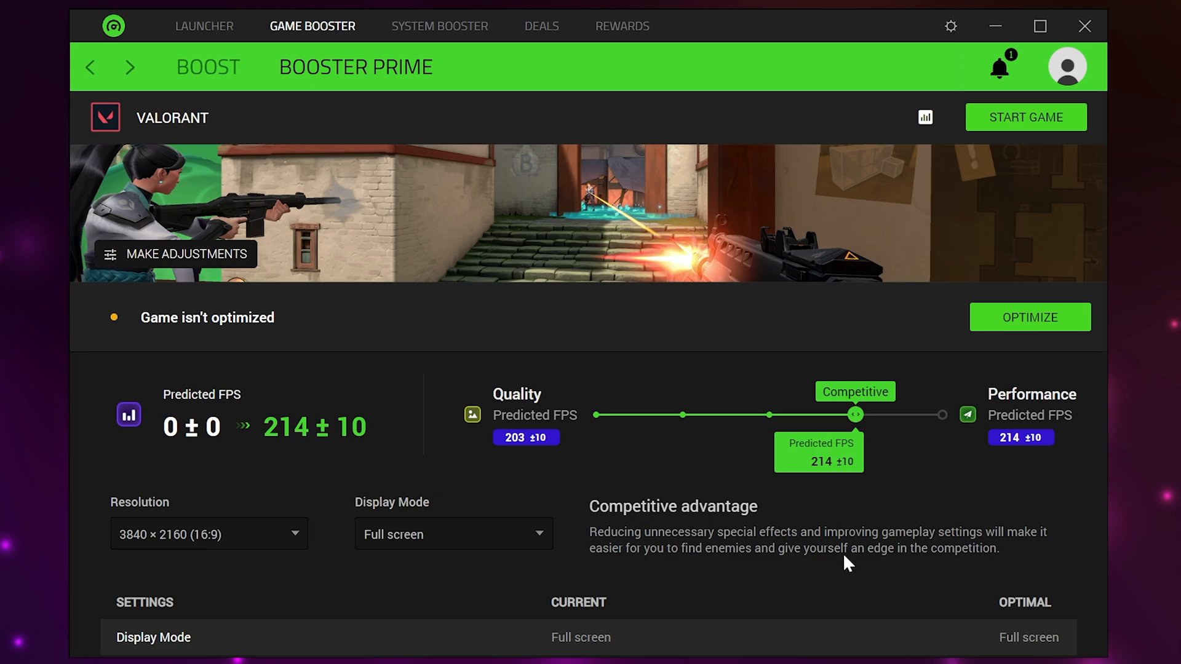
pyautogui.moveTo(835, 564)
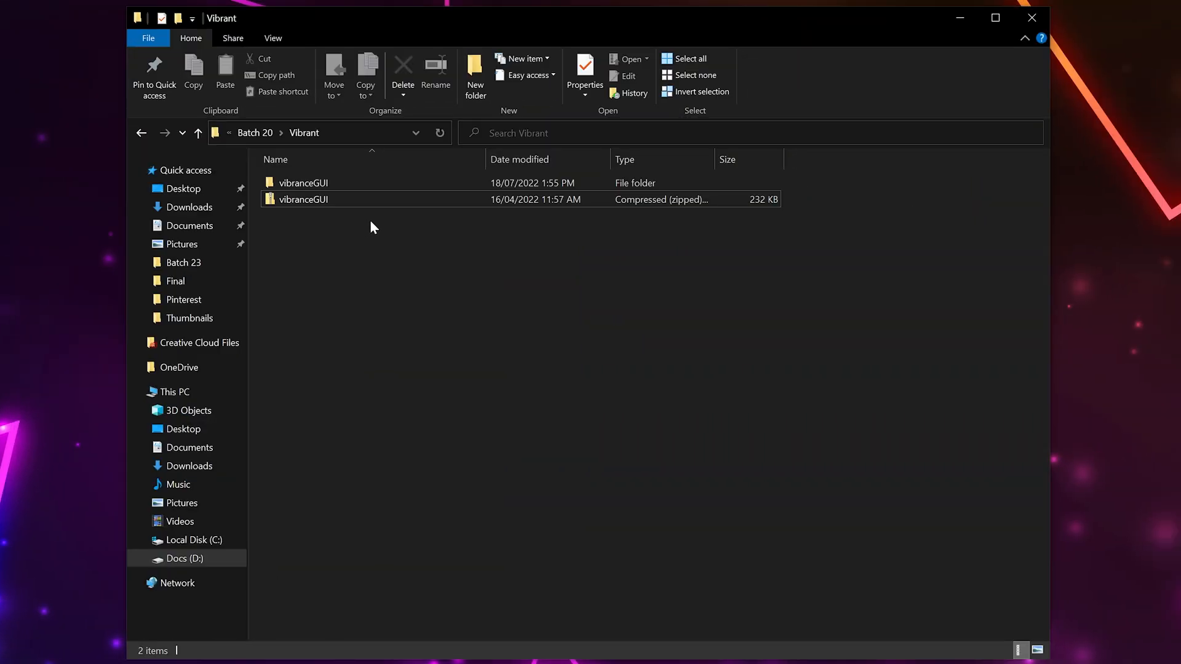
pyautogui.moveTo(278, 204)
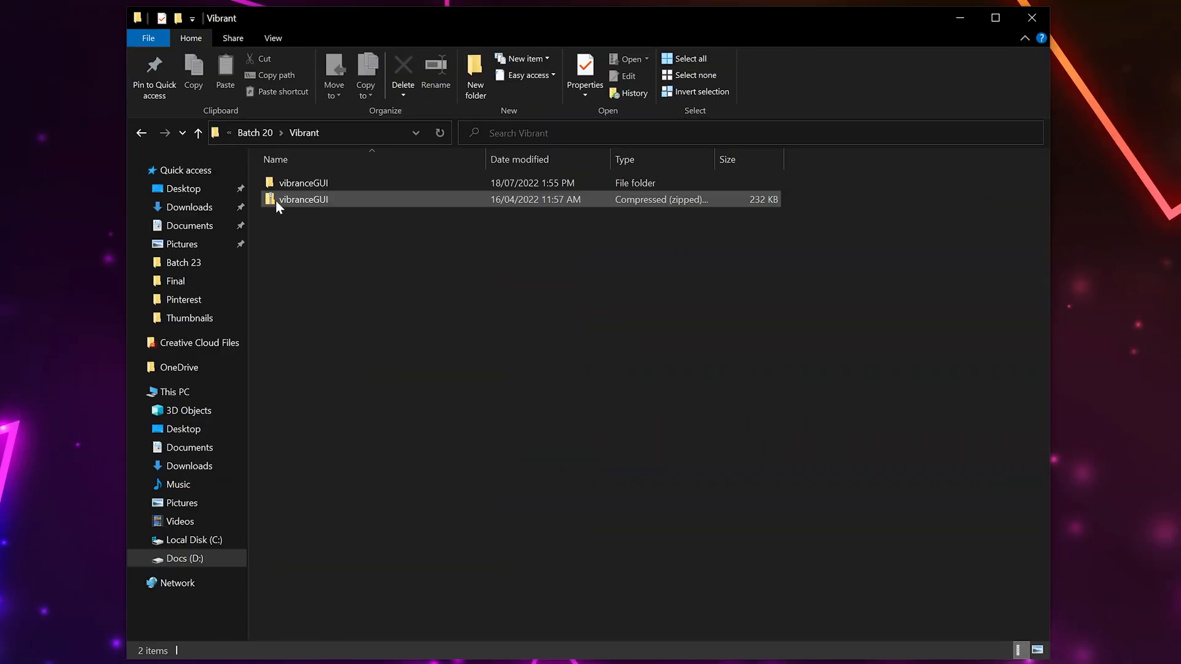
pyautogui.moveTo(331, 204)
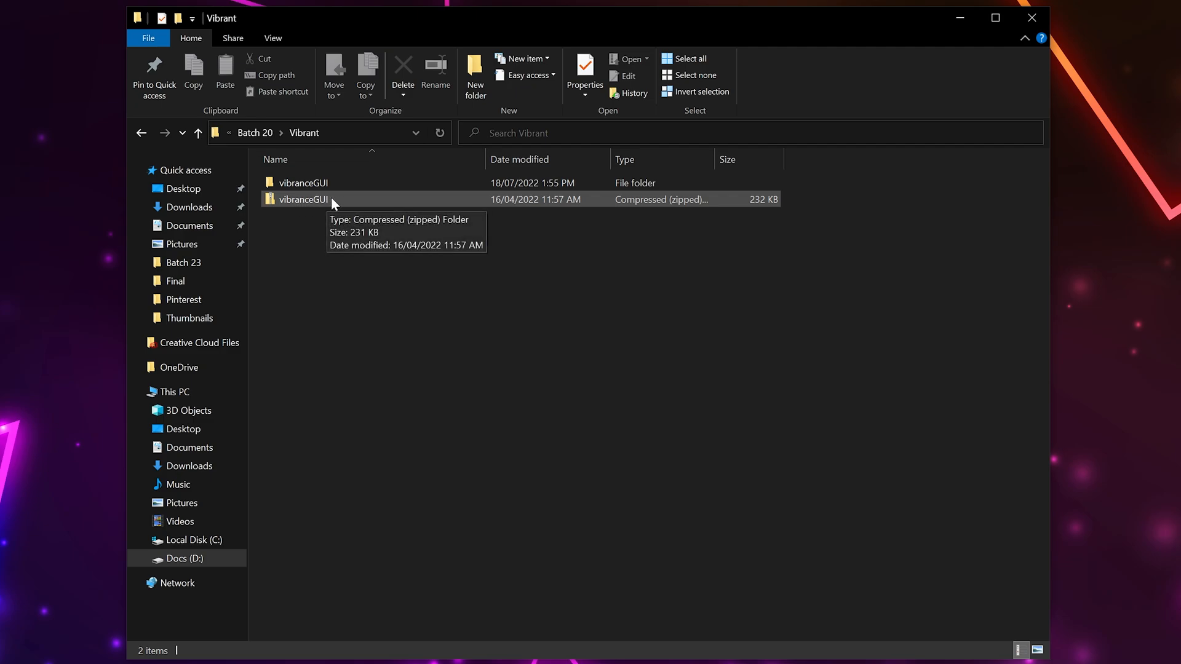
pyautogui.moveTo(315, 207)
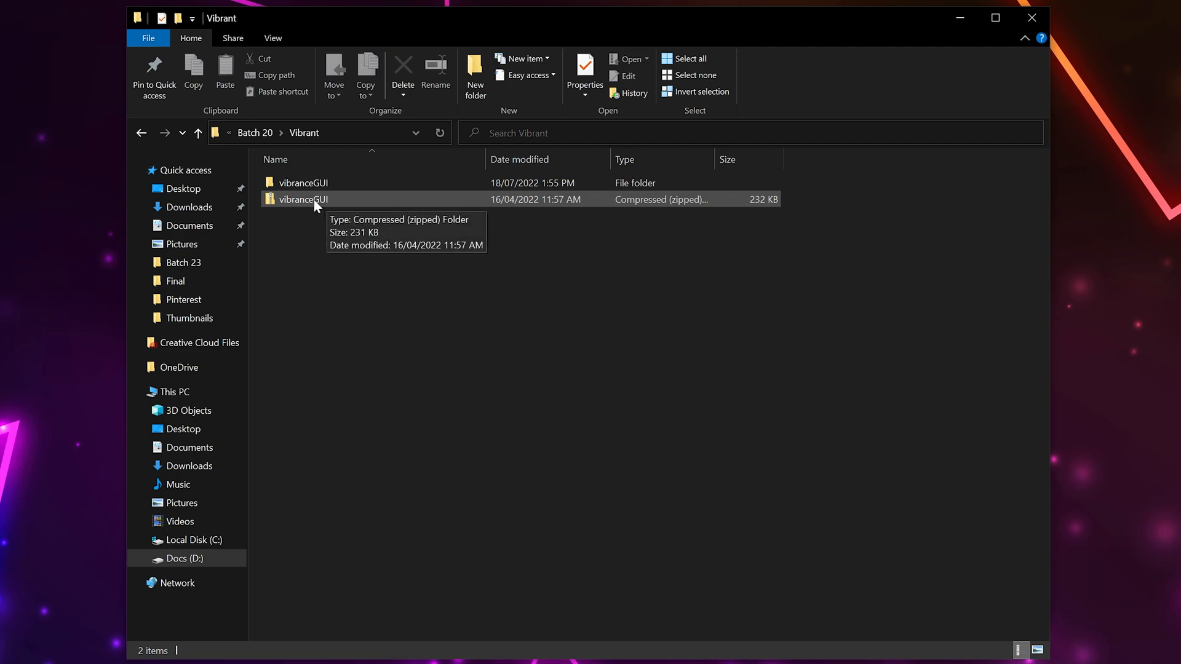
pyautogui.moveTo(365, 204)
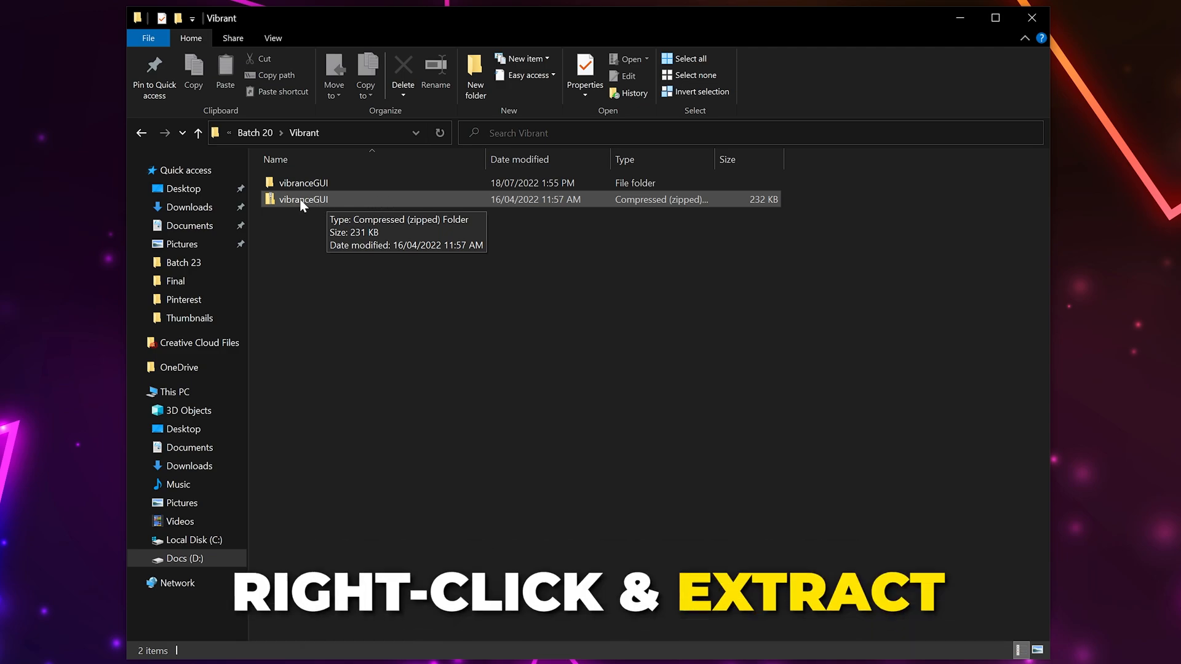
# - Extract the vibranceGUI zip, run vibranceGUI.exe, and choose Add manually
pyautogui.rightClick(302, 198)
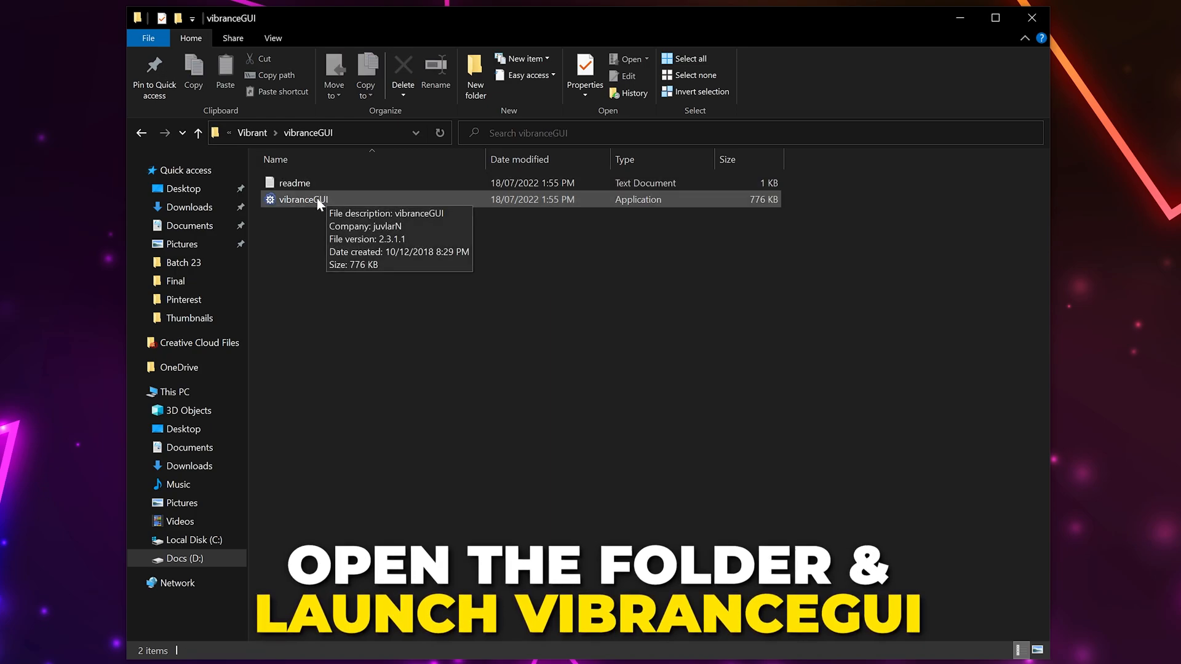
pyautogui.doubleClick(303, 199)
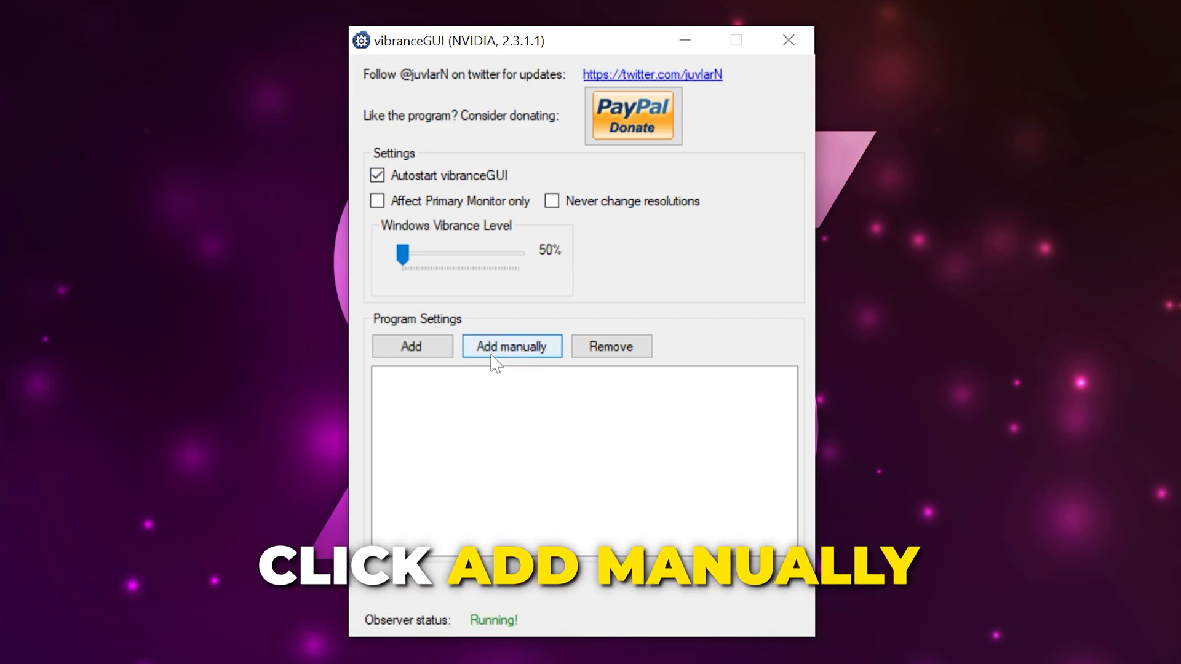
pyautogui.click(510, 346)
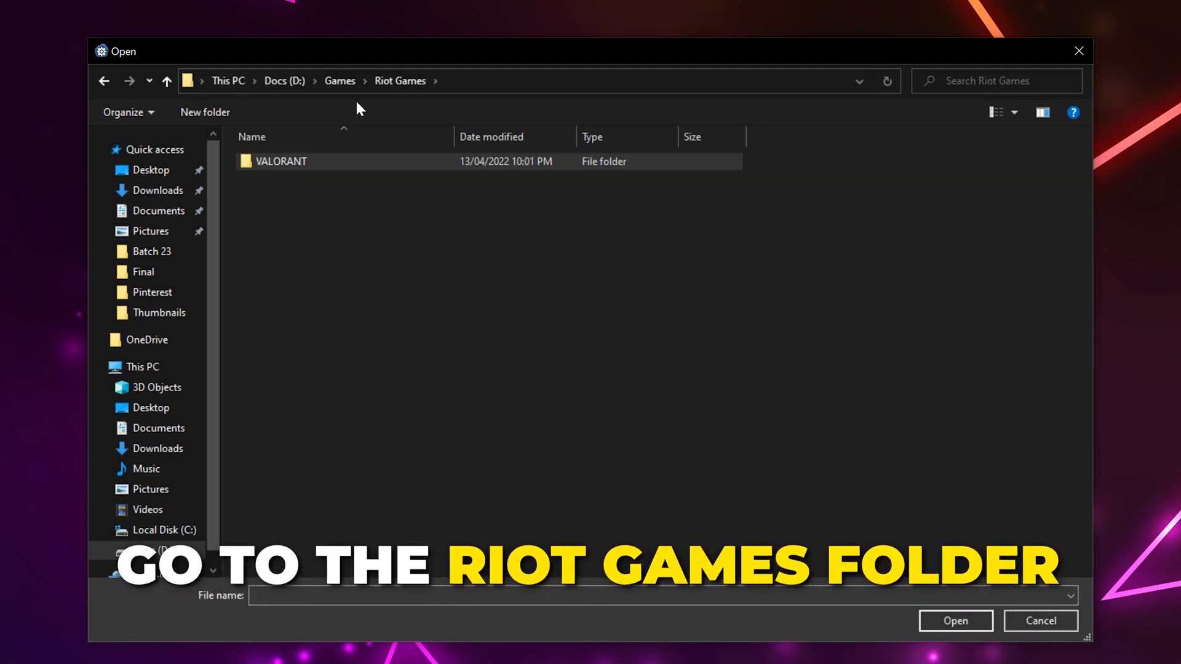
# - Browse to VALORANT\live\ShooterGame\Binaries\Win64 and add VALORANT-Win64-Shipping
pyautogui.click(281, 161)
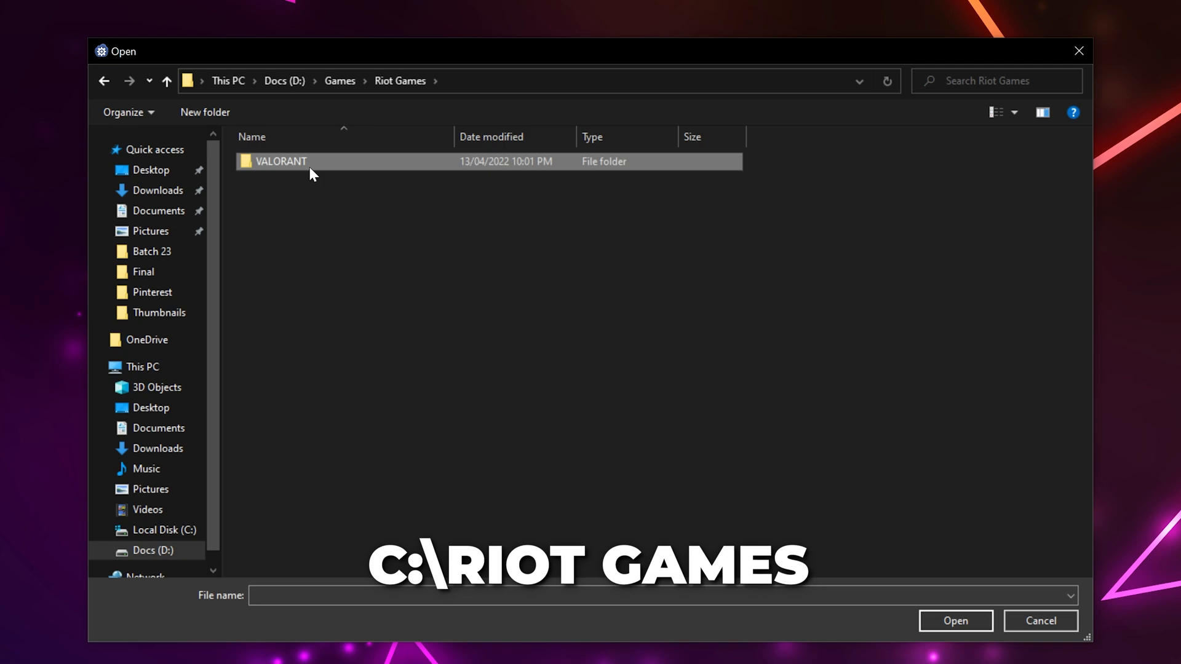
pyautogui.doubleClick(280, 161)
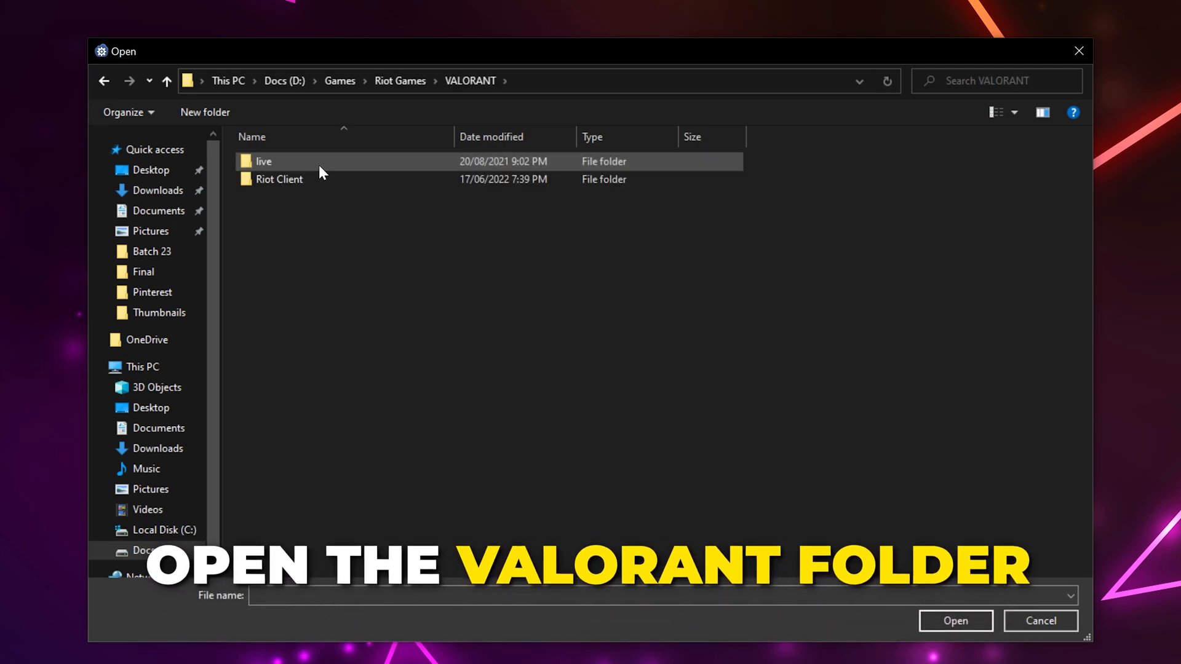
pyautogui.doubleClick(263, 161)
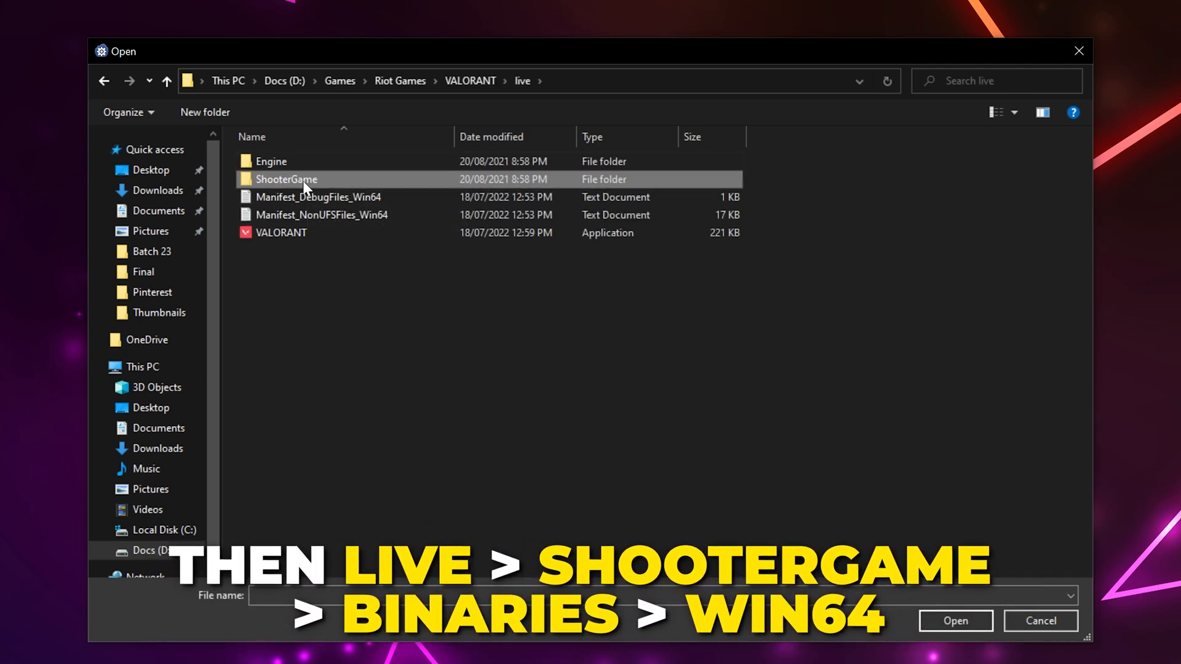
pyautogui.doubleClick(286, 178)
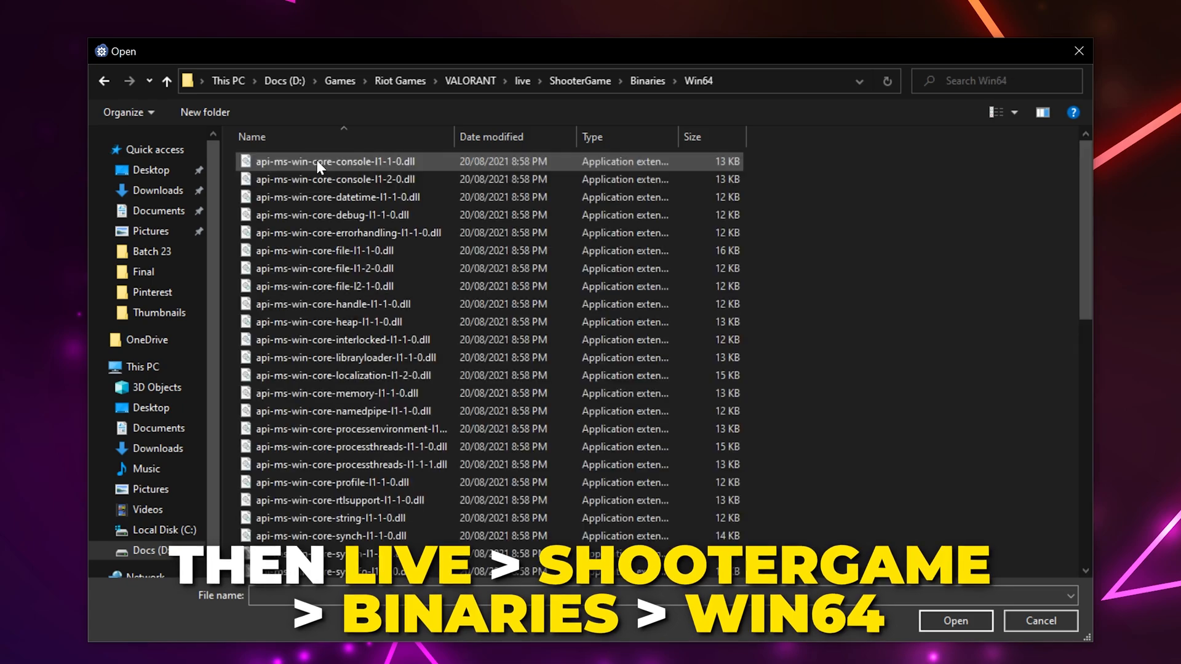
pyautogui.scroll(-3)
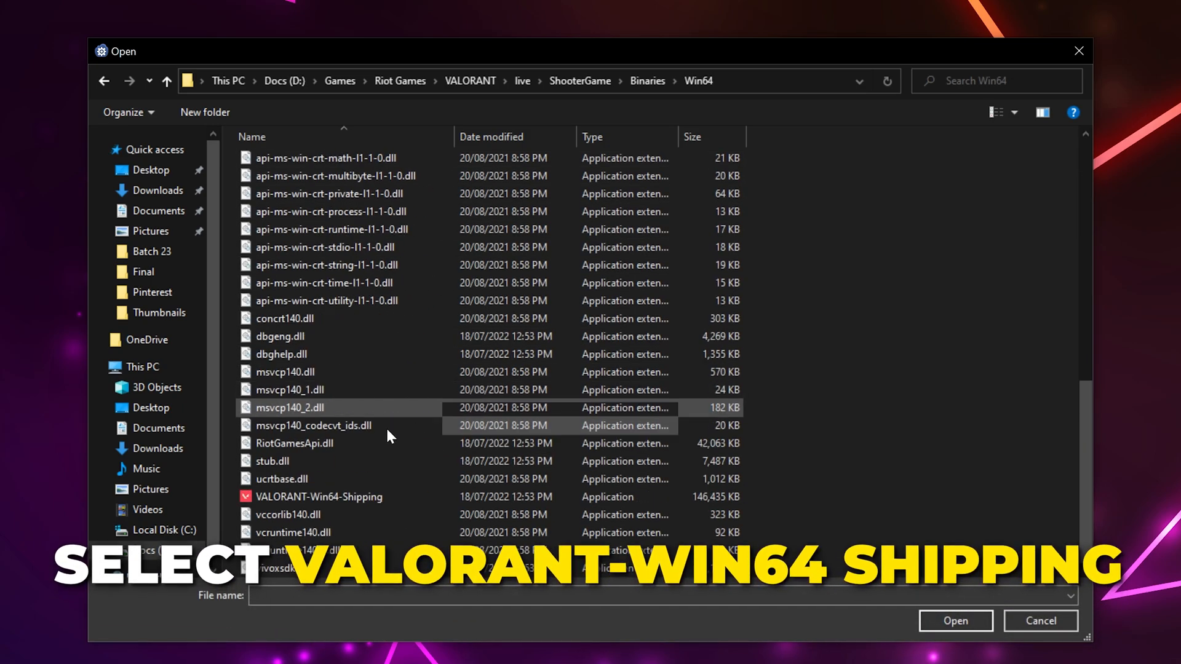
pyautogui.click(318, 496)
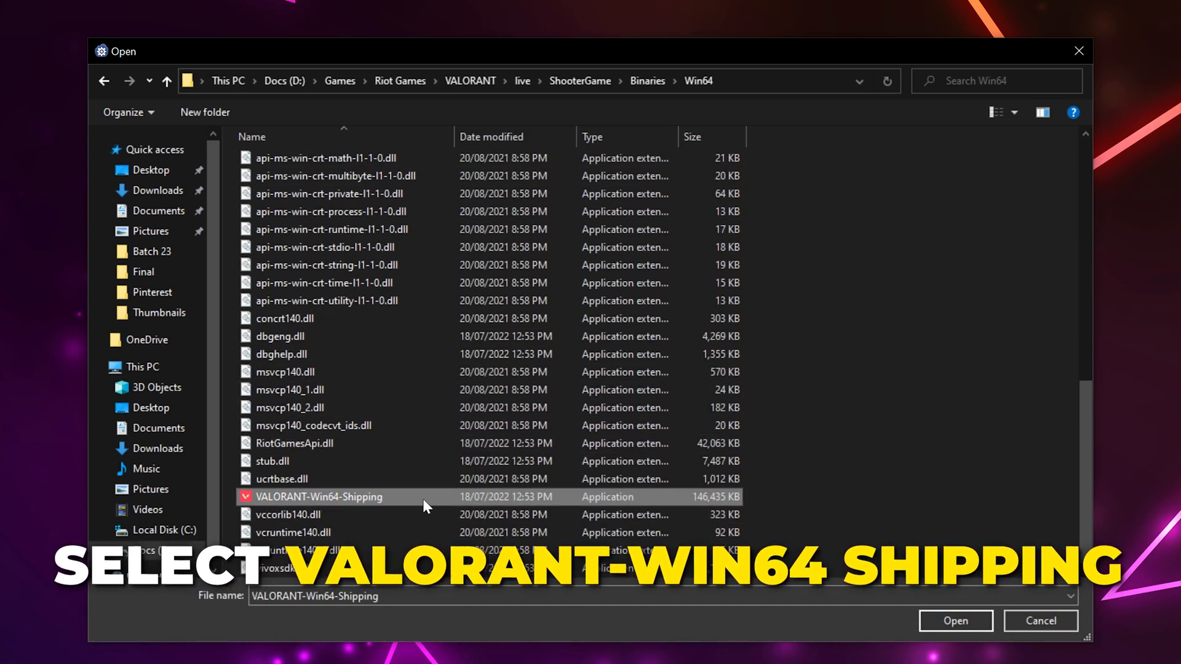
pyautogui.click(954, 621)
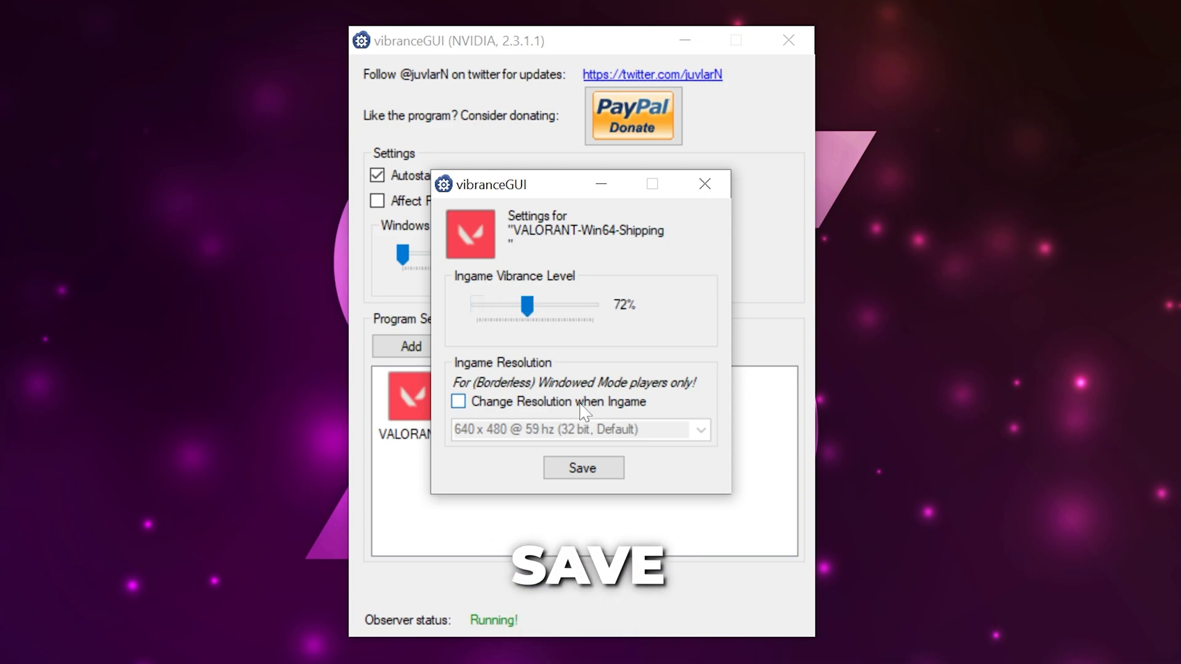
# - Save VALORANT-Win64-Shipping's 72% in-game vibrance profile
pyautogui.click(583, 468)
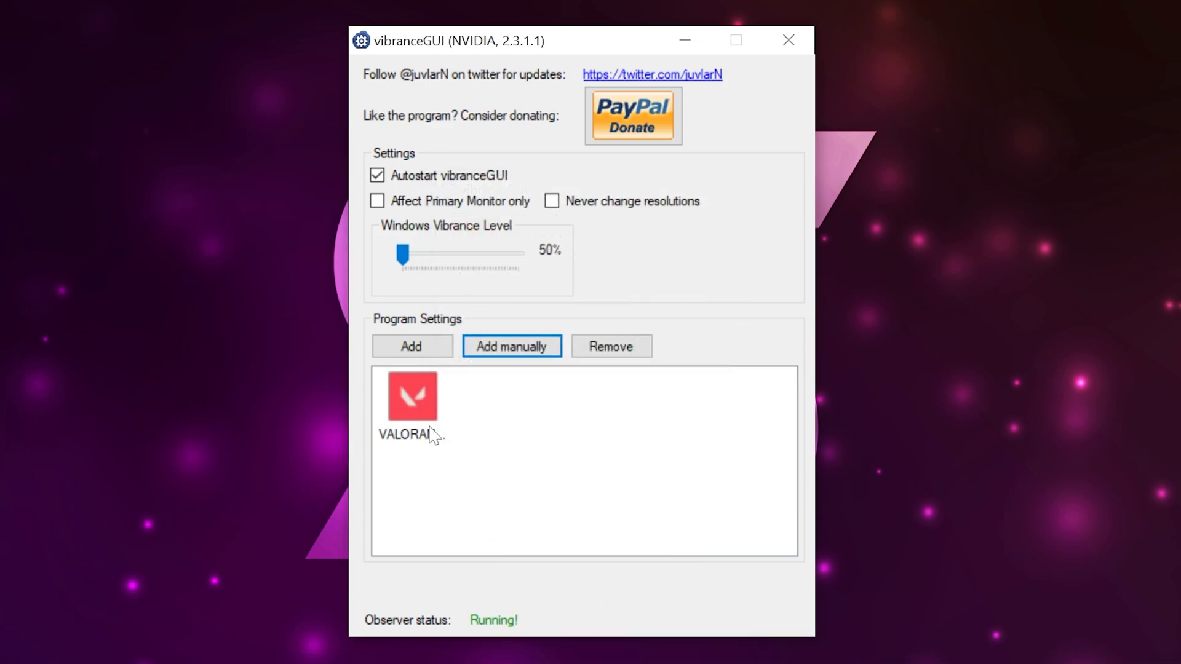
pyautogui.moveTo(424, 418)
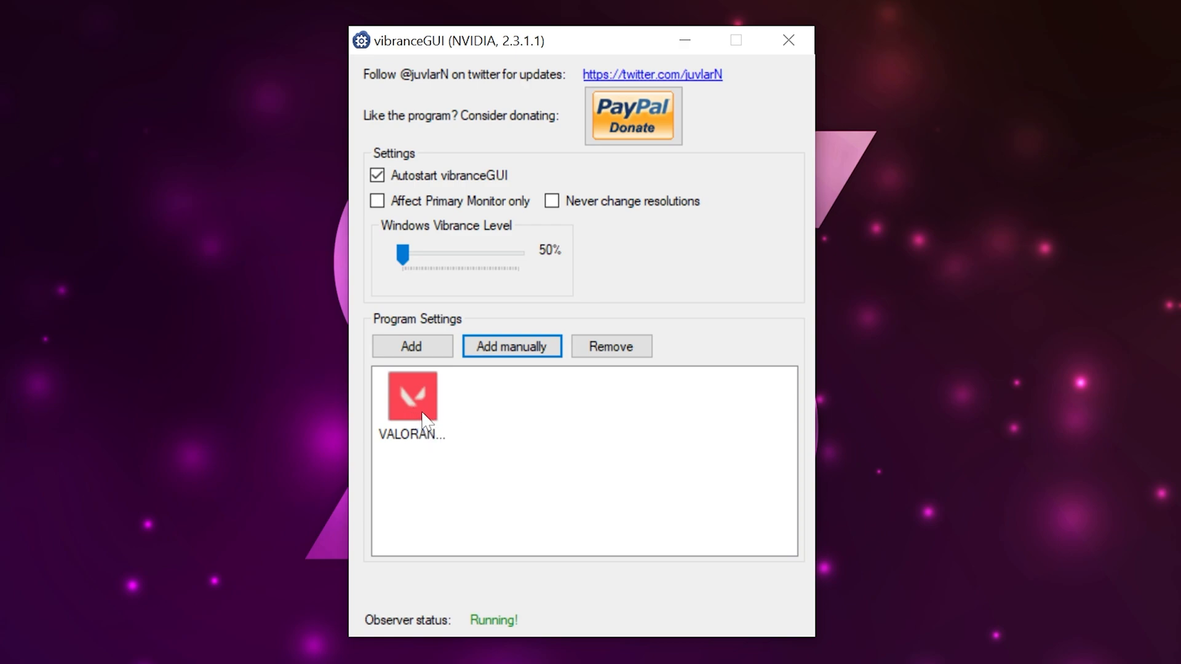
pyautogui.moveTo(419, 406)
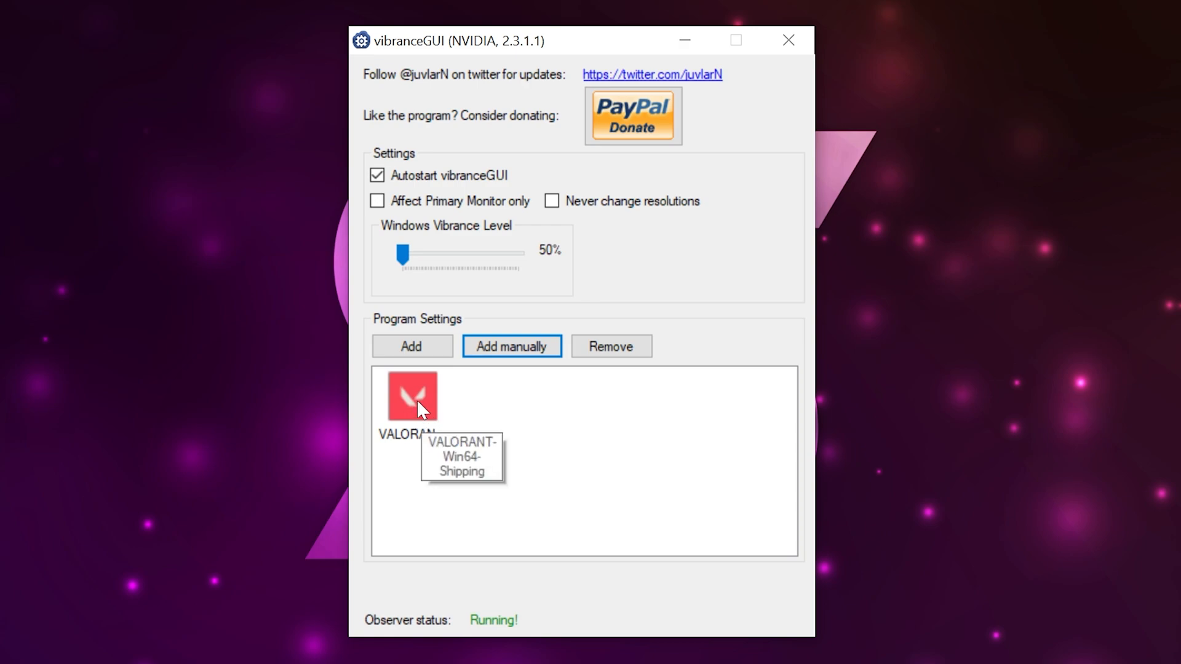
pyautogui.moveTo(586, 419)
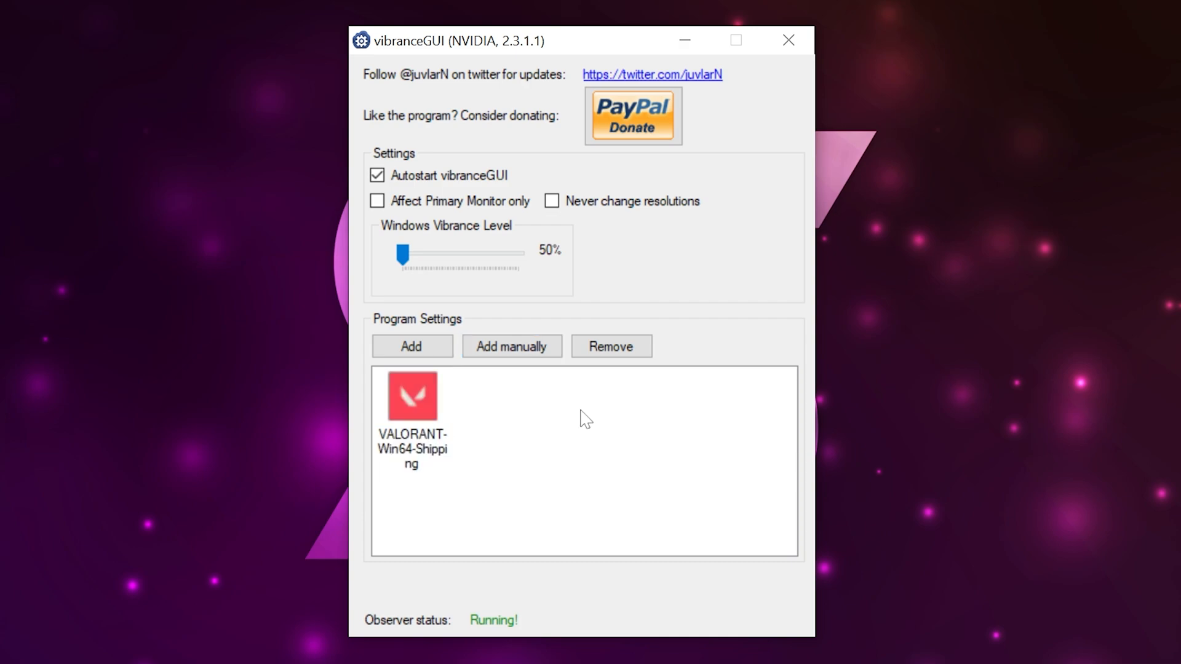